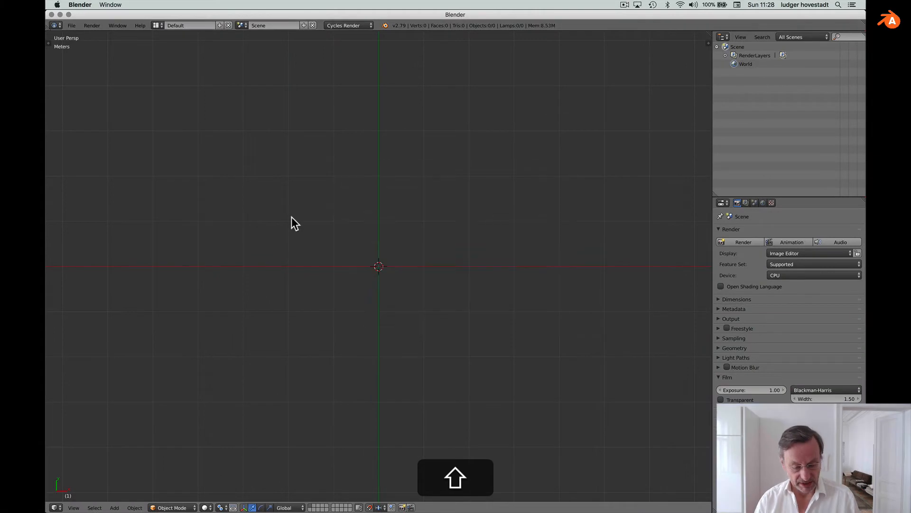
Add a mesh plane and, in Edit Mode, scale it along X into a rectangle.
key(shift+a)
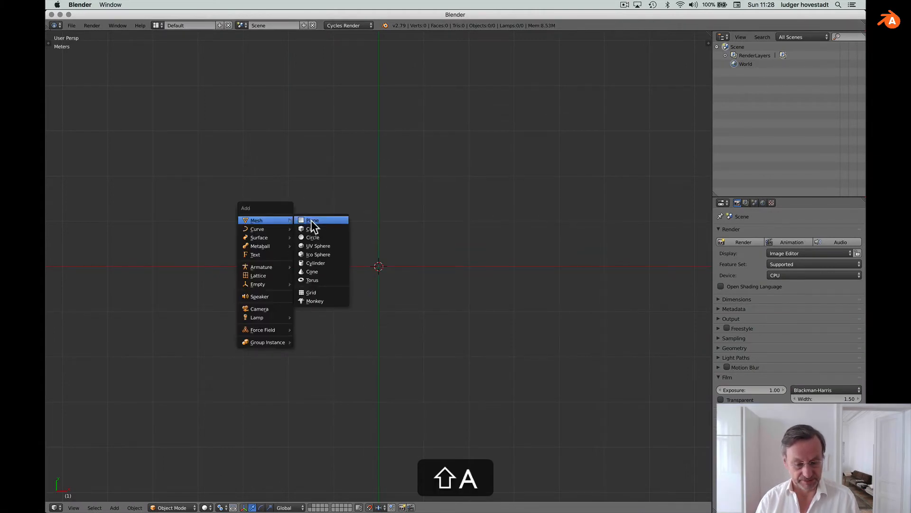
click(313, 220)
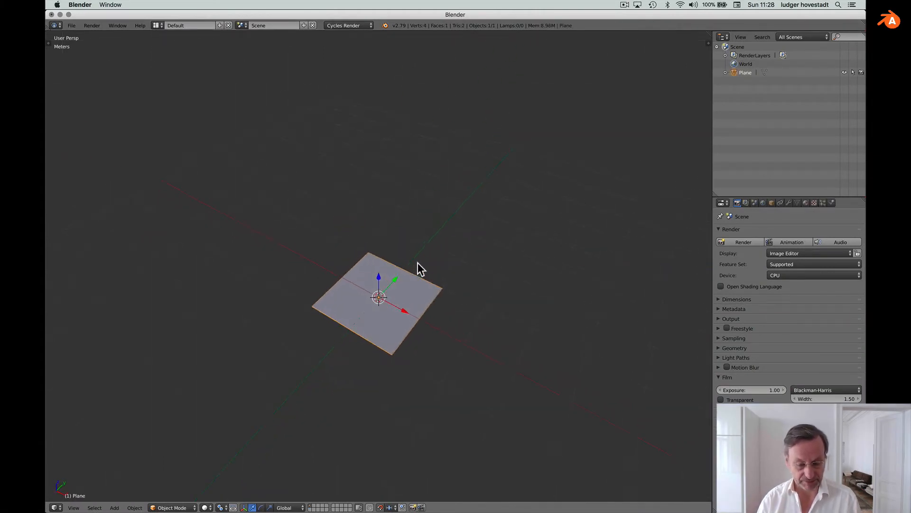
key(Tab)
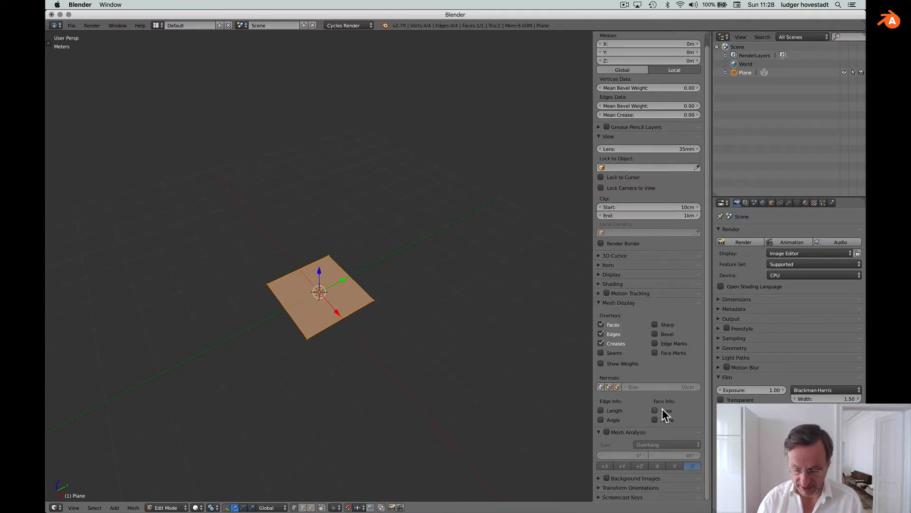
scroll(down, 3)
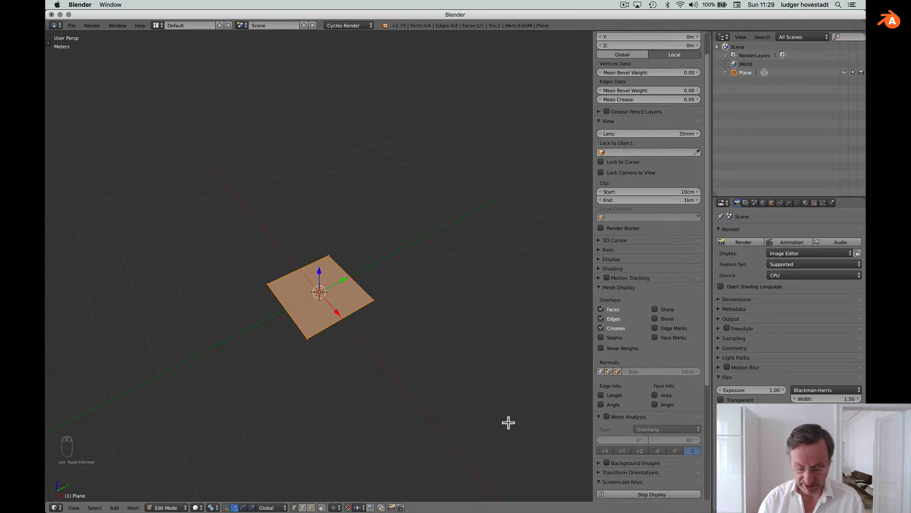
key(n)
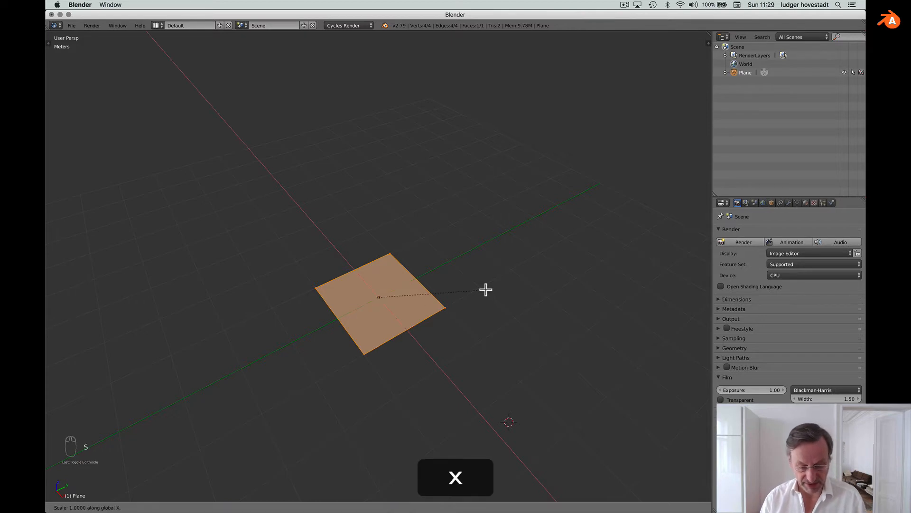
key(Return)
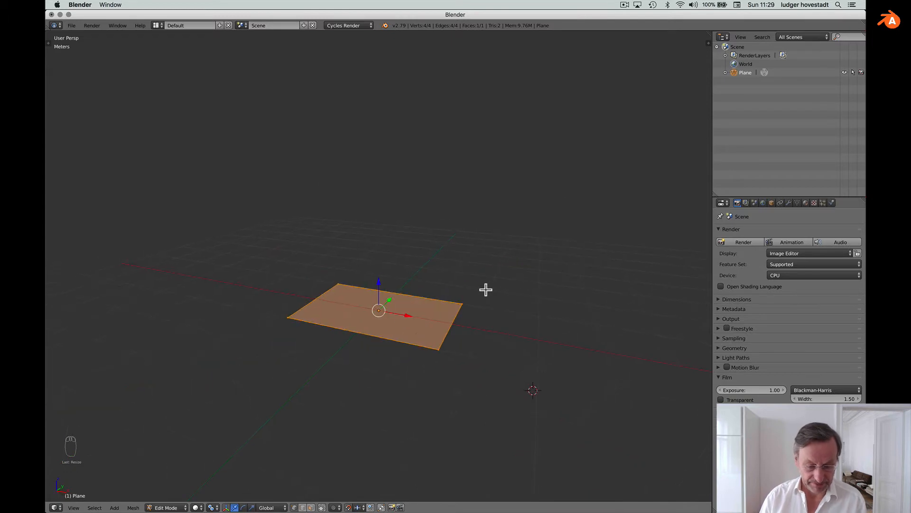
Delete only the plane's face, extrude the outline upward into walls, and reselect everything.
key(x)
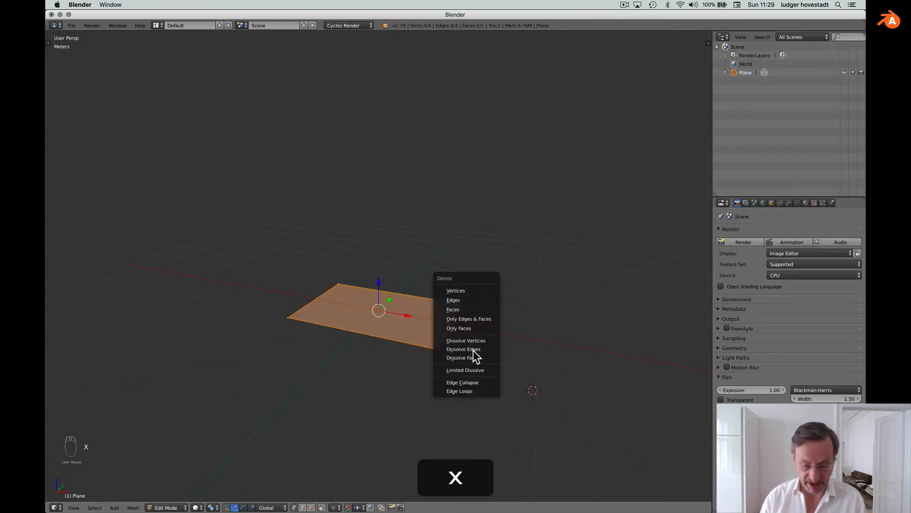
mouse_move(465, 328)
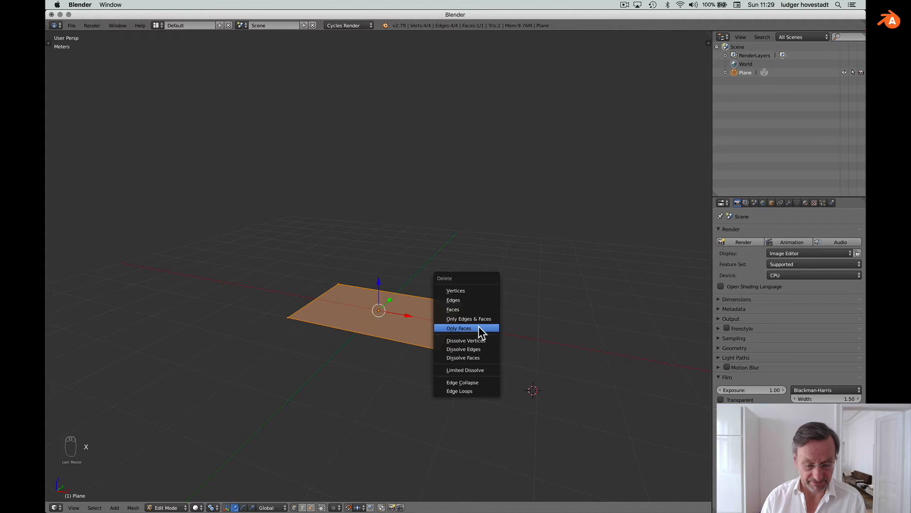
click(459, 328)
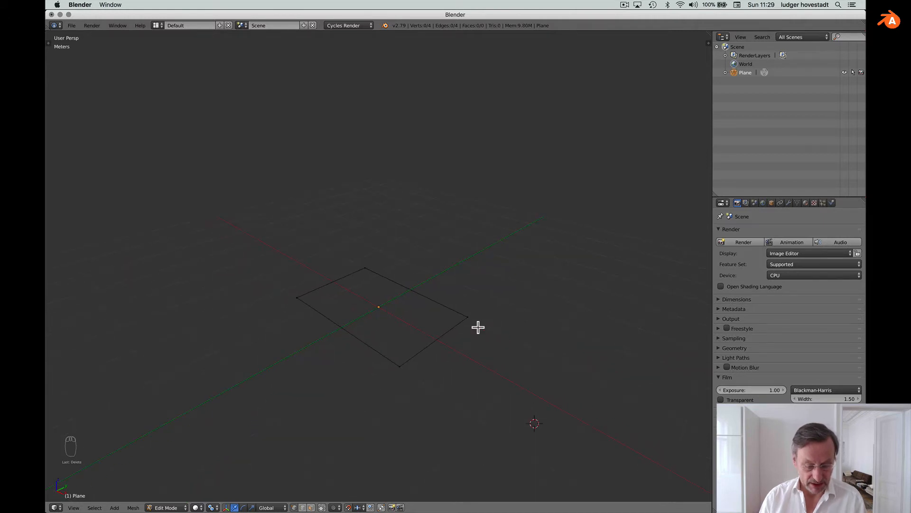
key(e)
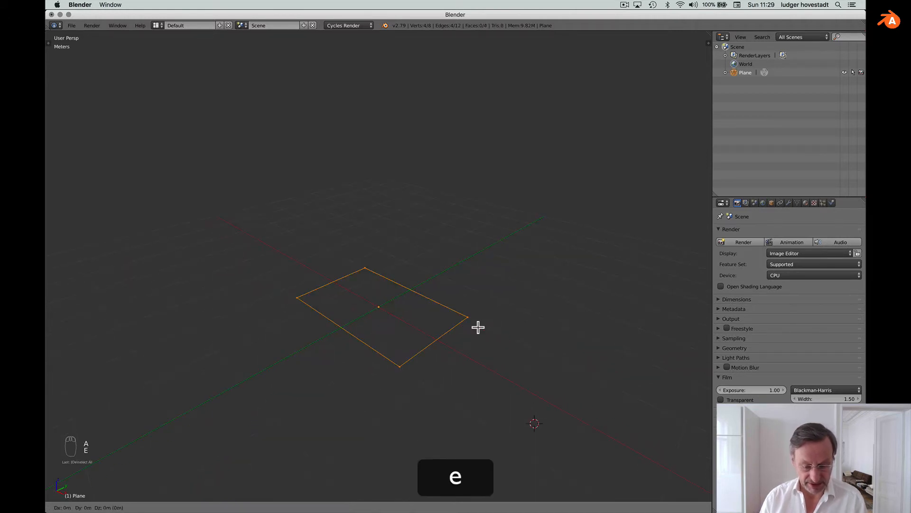
key(e)
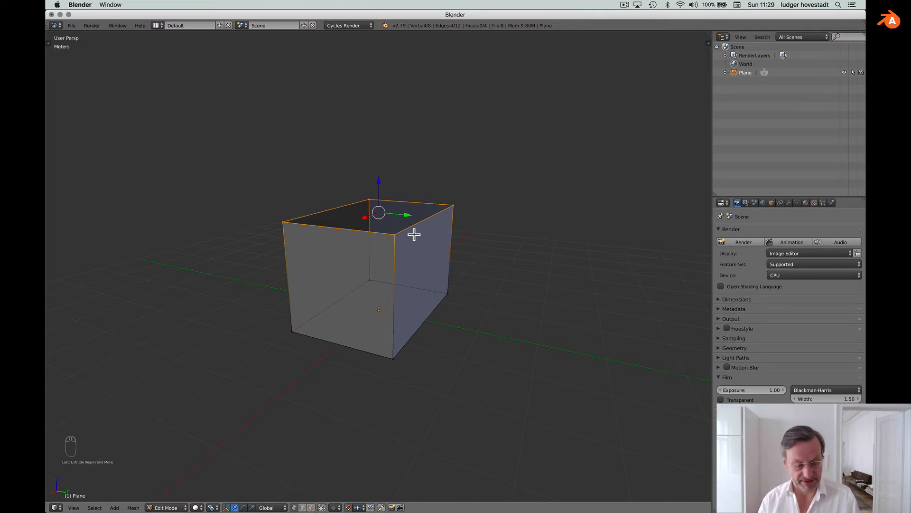
key(a)
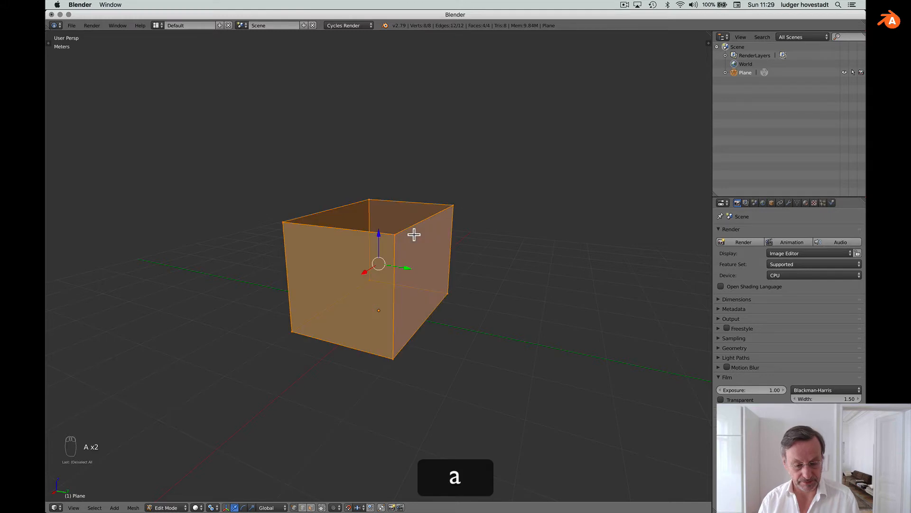
key(t)
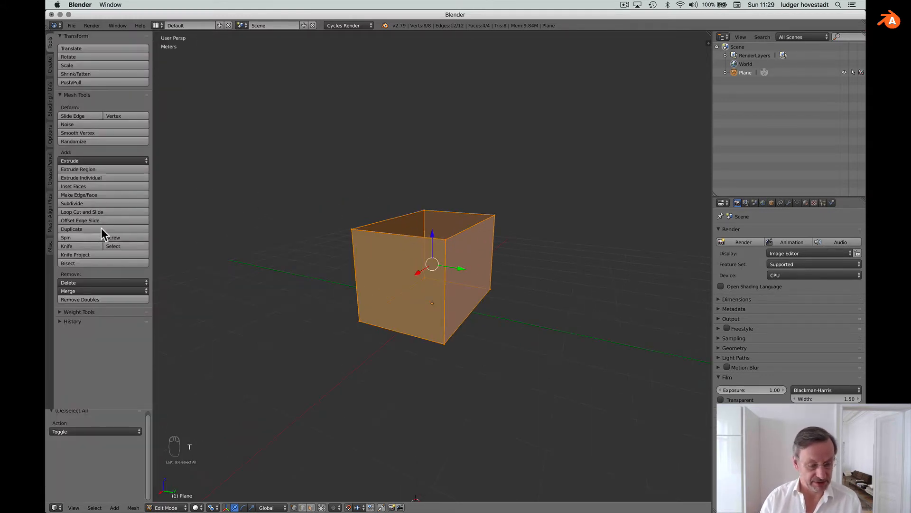
mouse_move(81, 212)
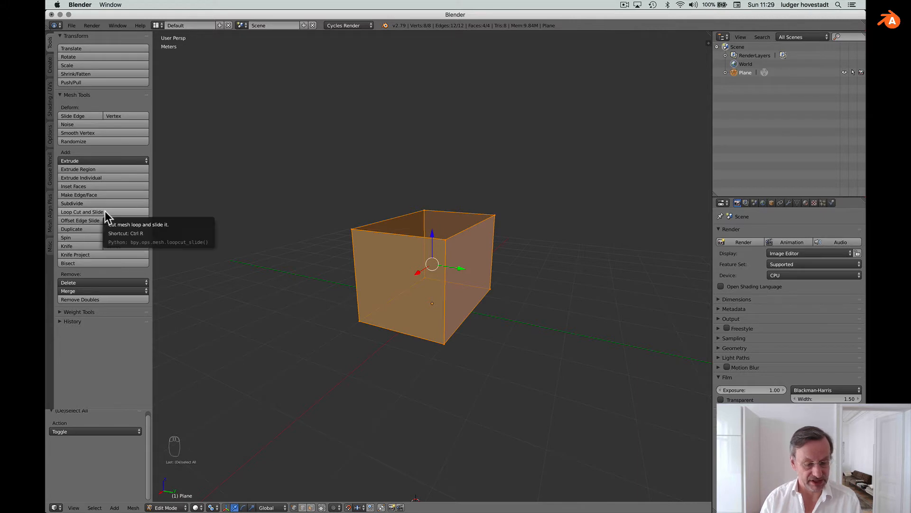
Cut horizontal loops around the walls, then add two vertical loop cuts.
click(82, 211)
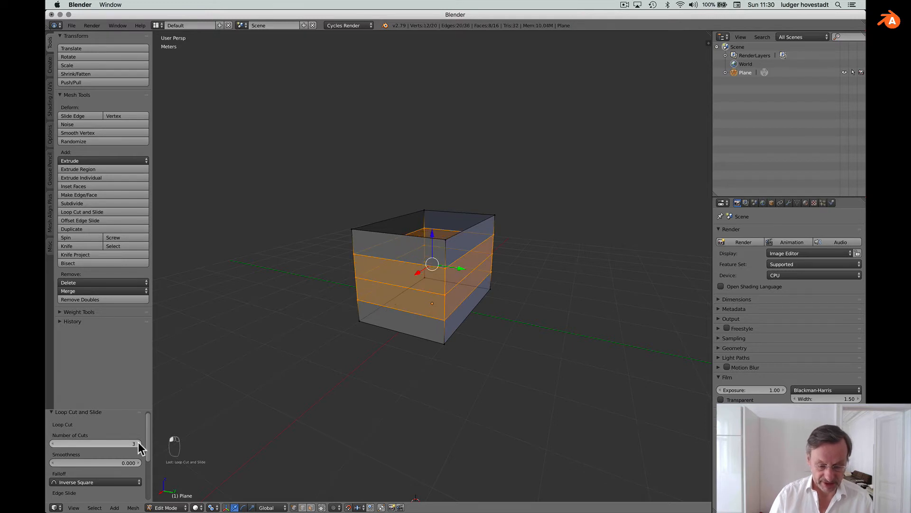
mouse_move(371, 310)
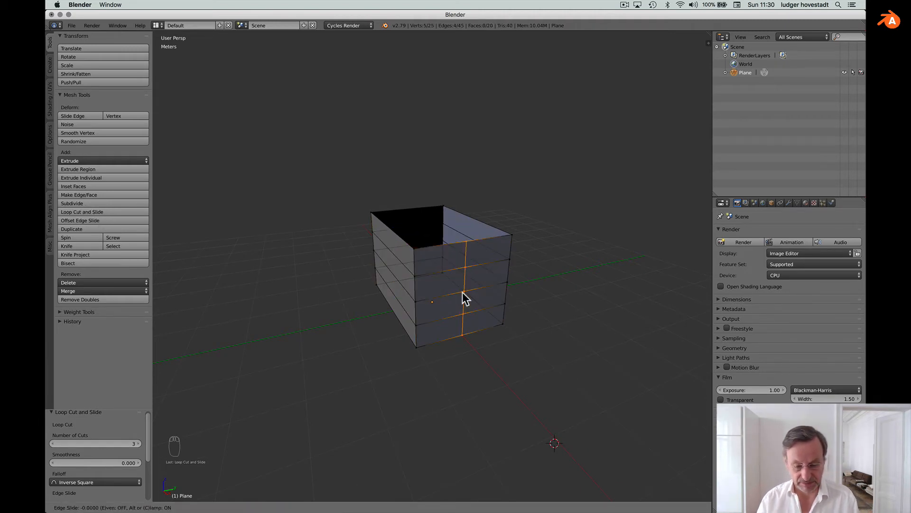
key(Return)
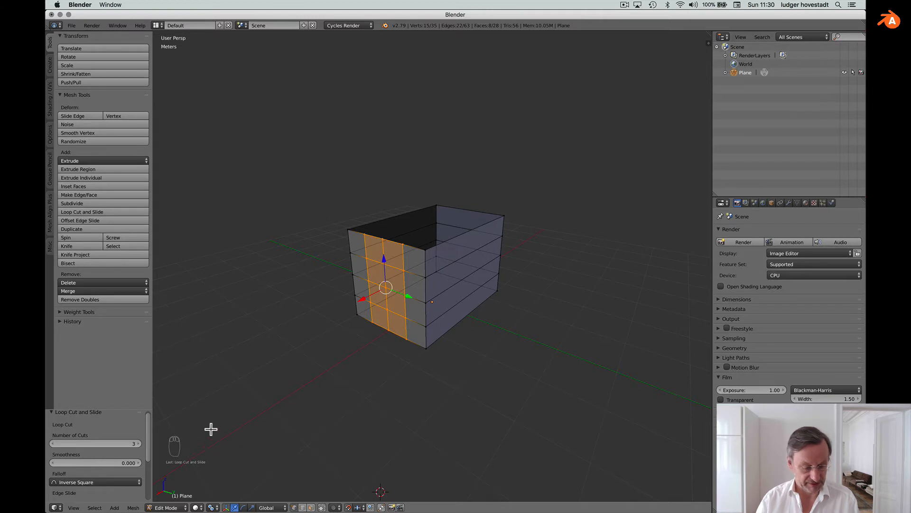
mouse_move(81, 212)
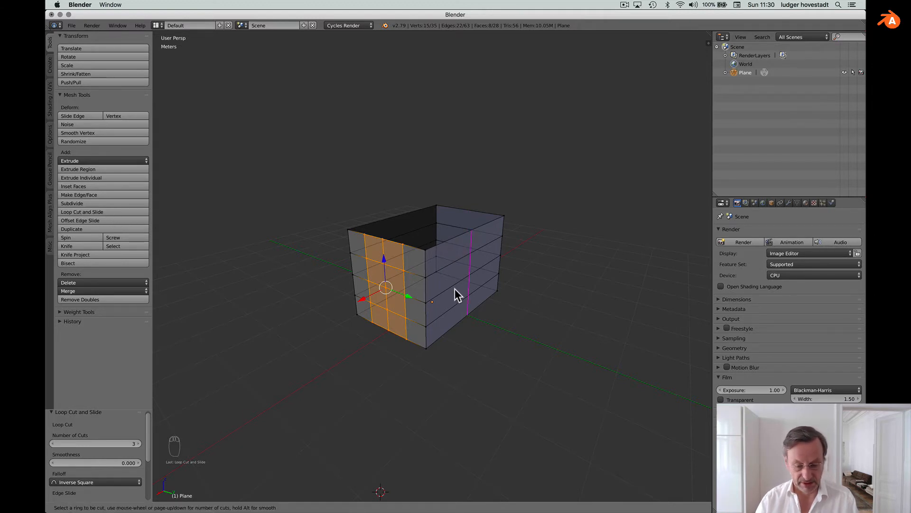
key(Return)
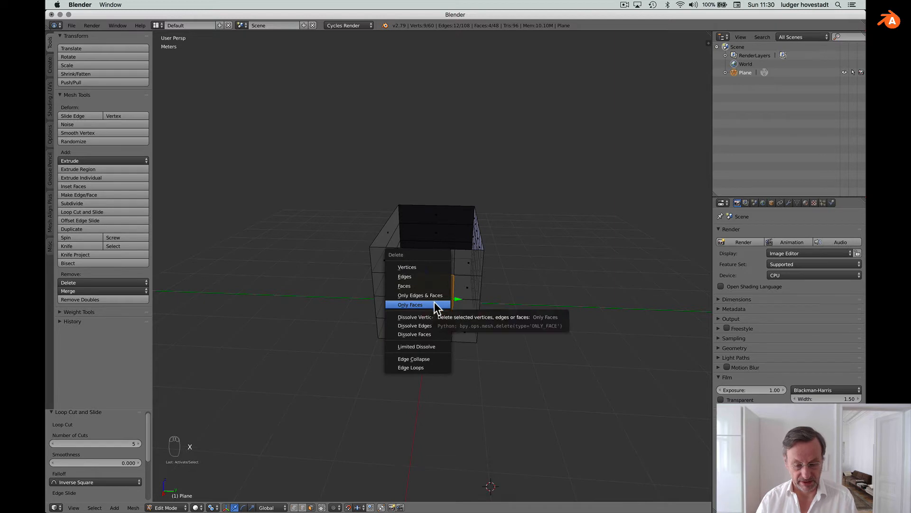
Delete selected wall faces and vertices in wireframe view to open the first wall hole.
click(410, 304)
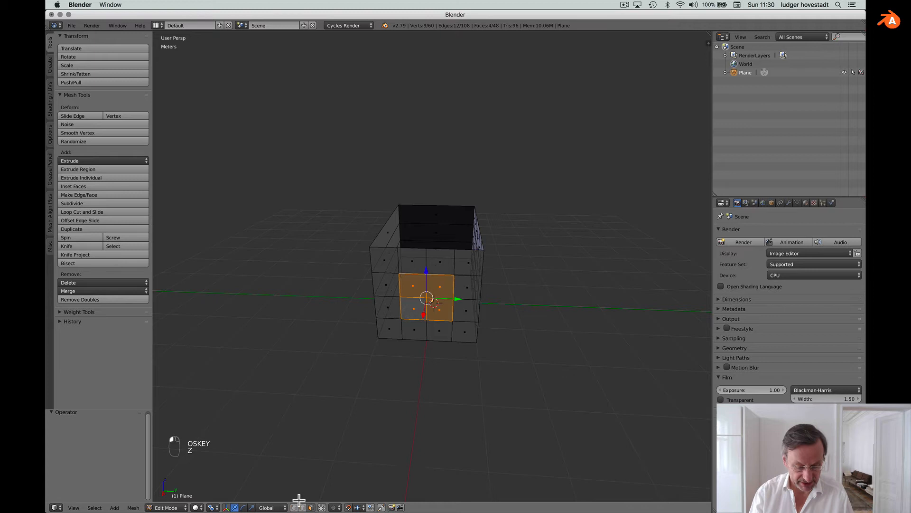
key(cmd)
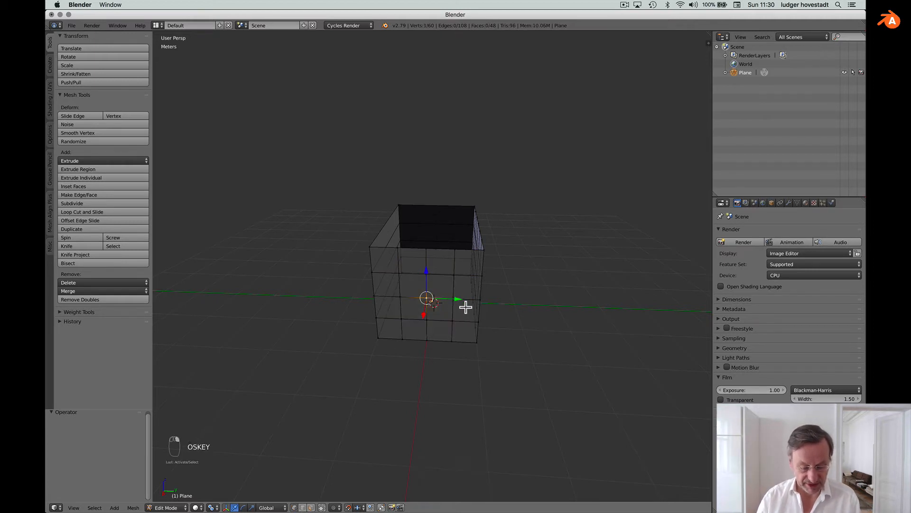
key(x)
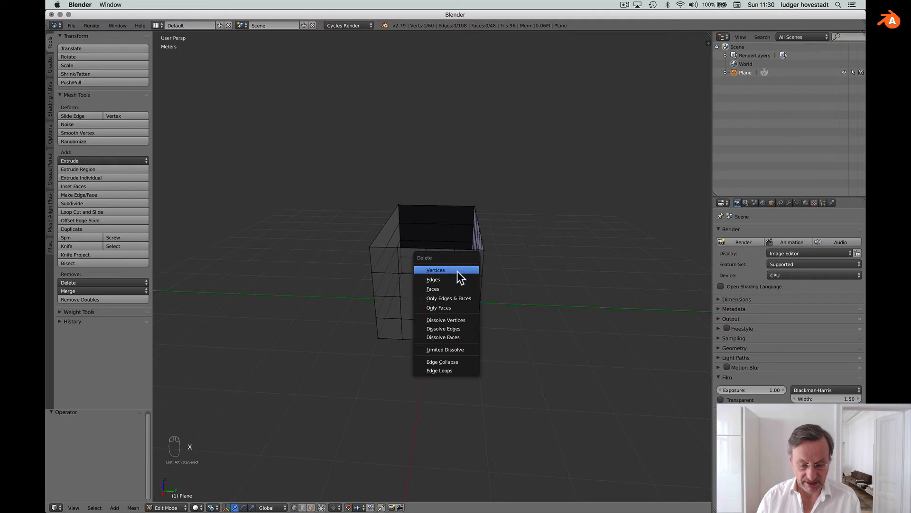
mouse_move(433, 280)
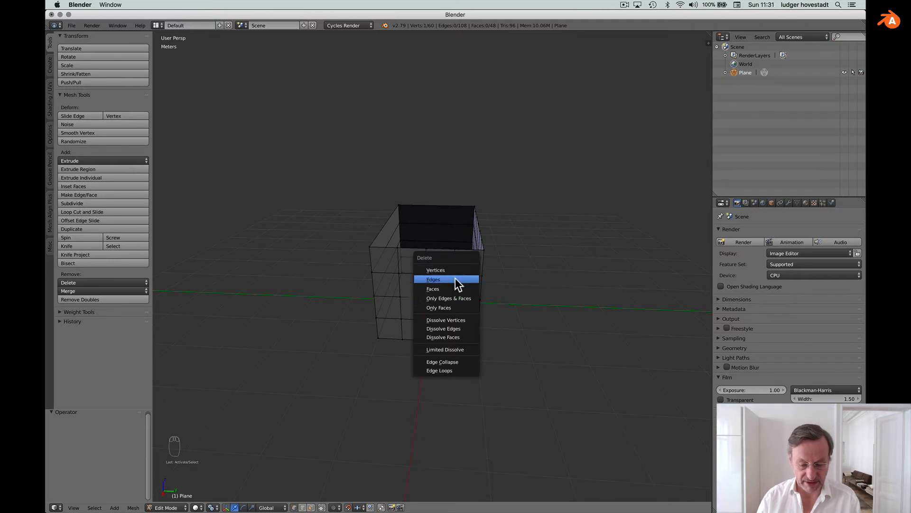
mouse_move(456, 274)
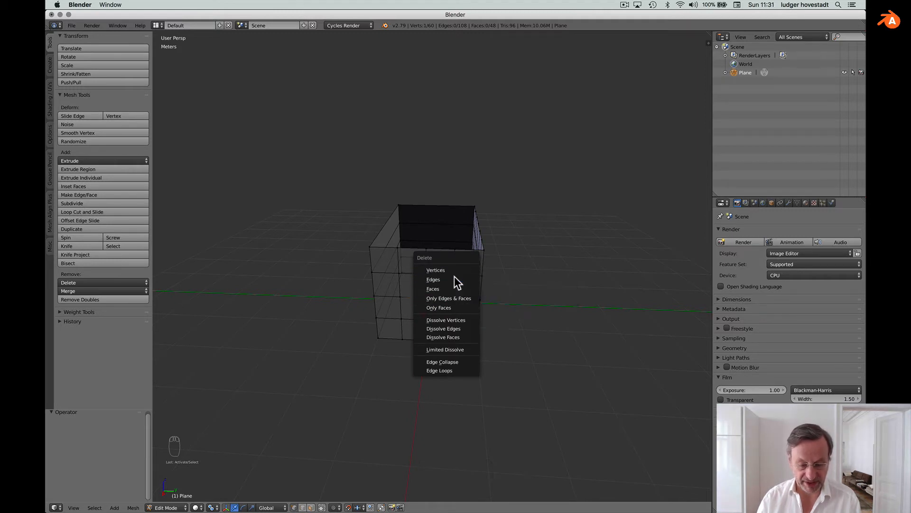
click(435, 269)
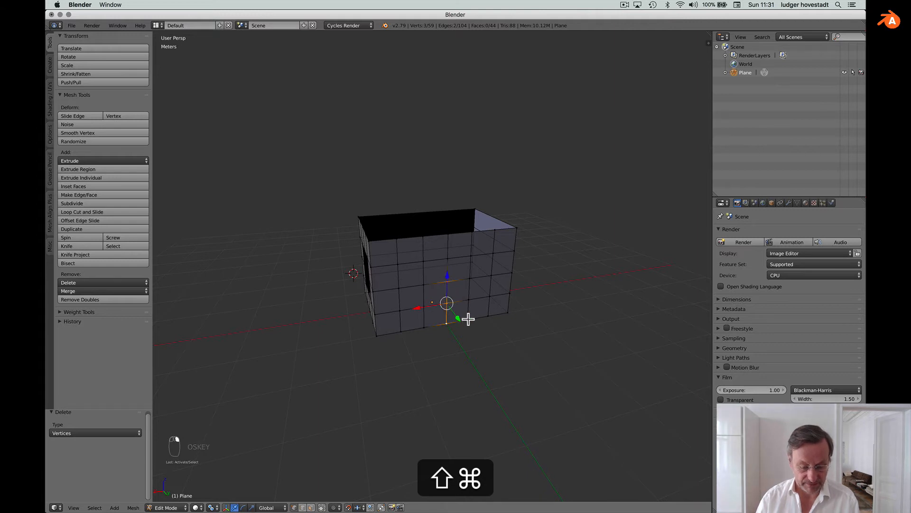
key(x)
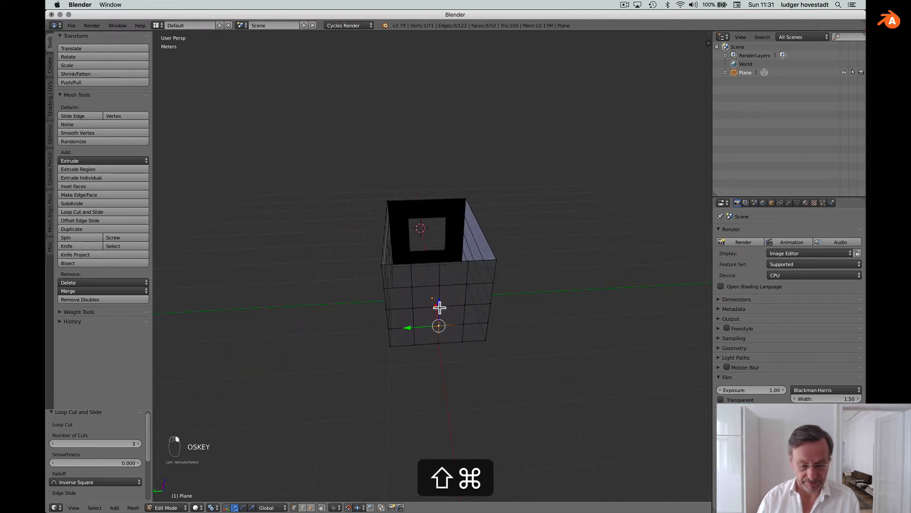
key(x)
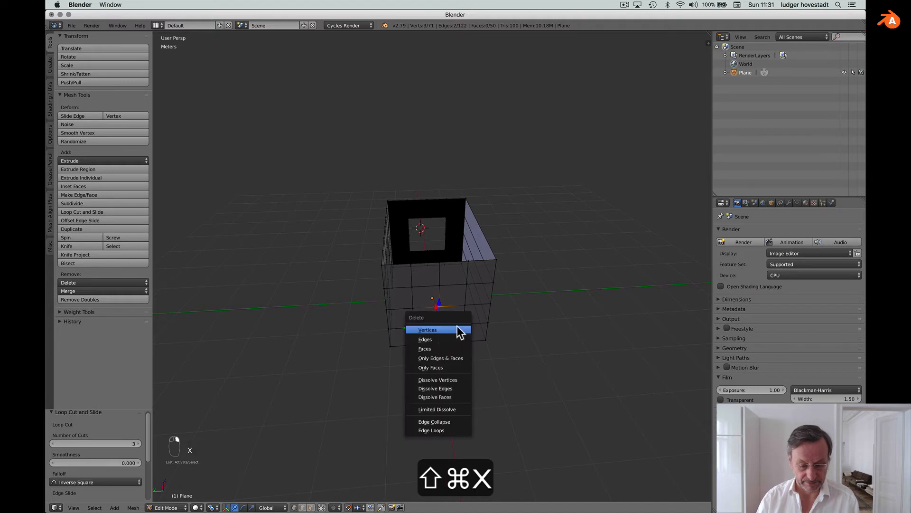
click(428, 329)
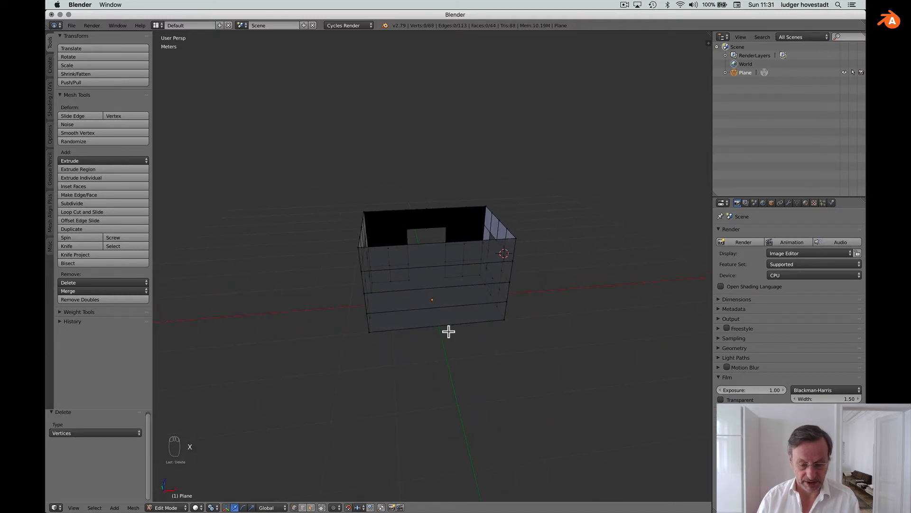
mouse_move(104, 212)
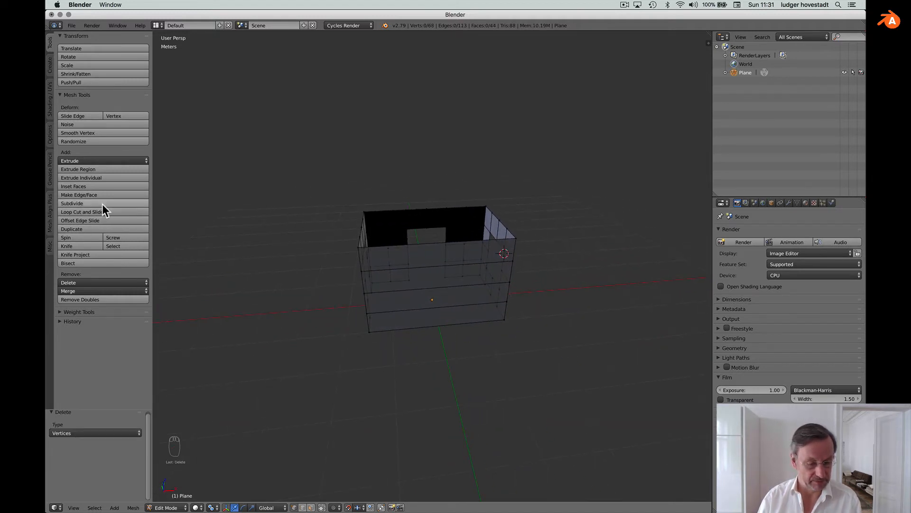
Add loop cuts across the walls and delete the selected part for a second opening.
click(81, 212)
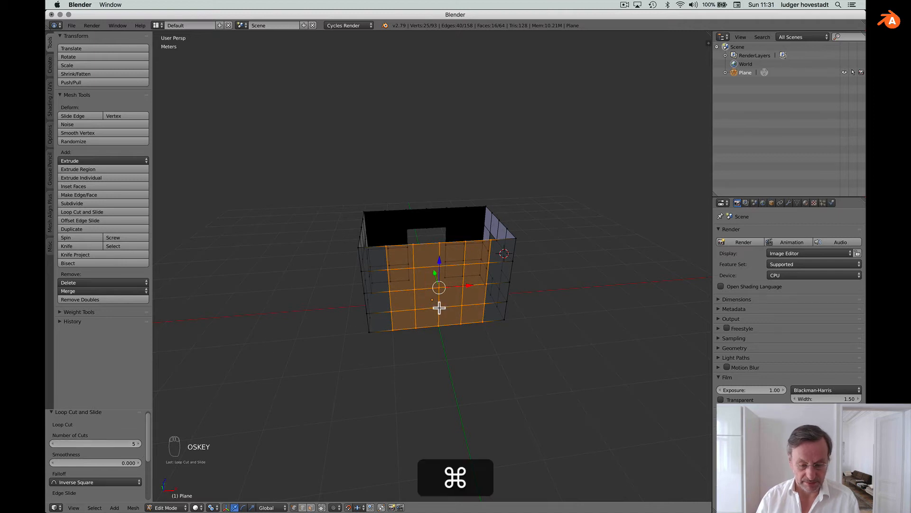
key(x)
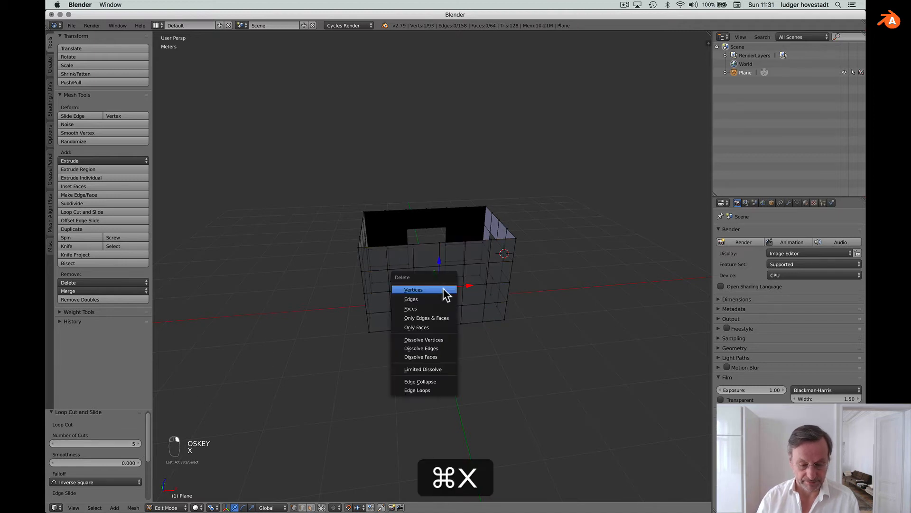
click(413, 290)
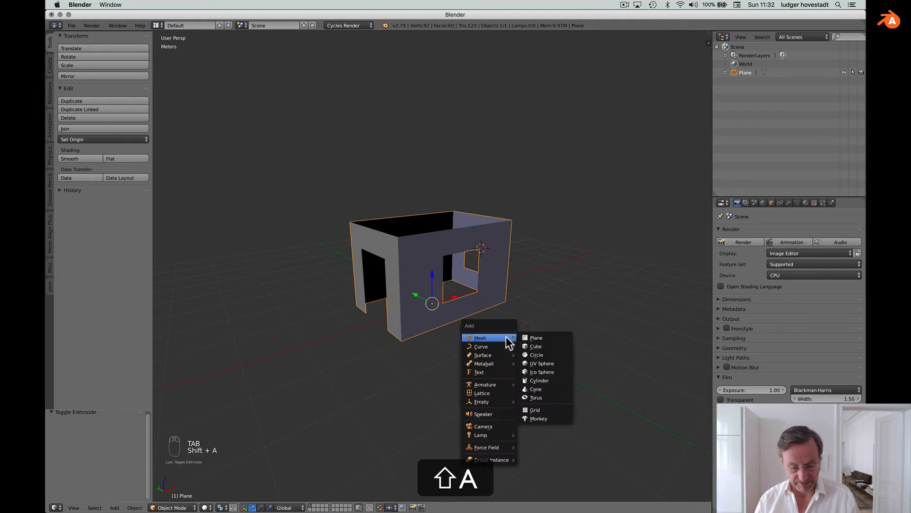
Add a ground plane at the origin, scaled 3x to 6 m square.
click(536, 337)
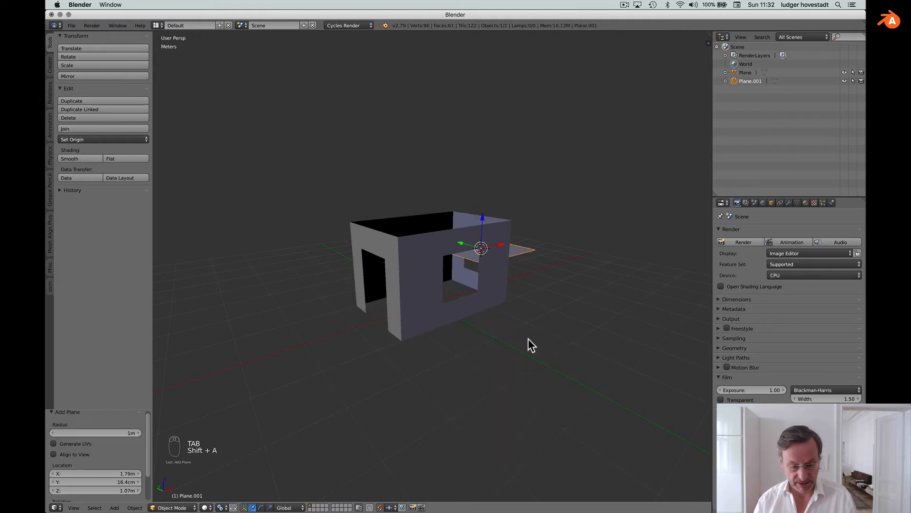
key(n)
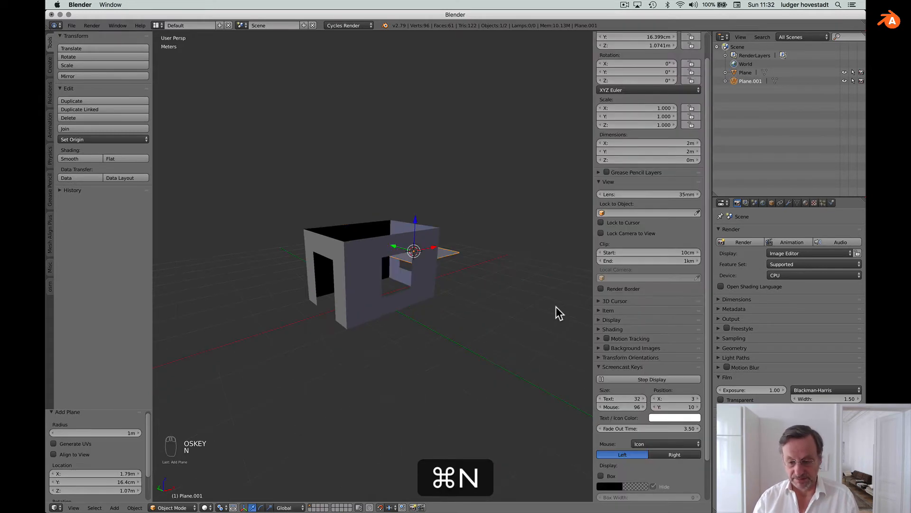
scroll(up, 3)
text(0)
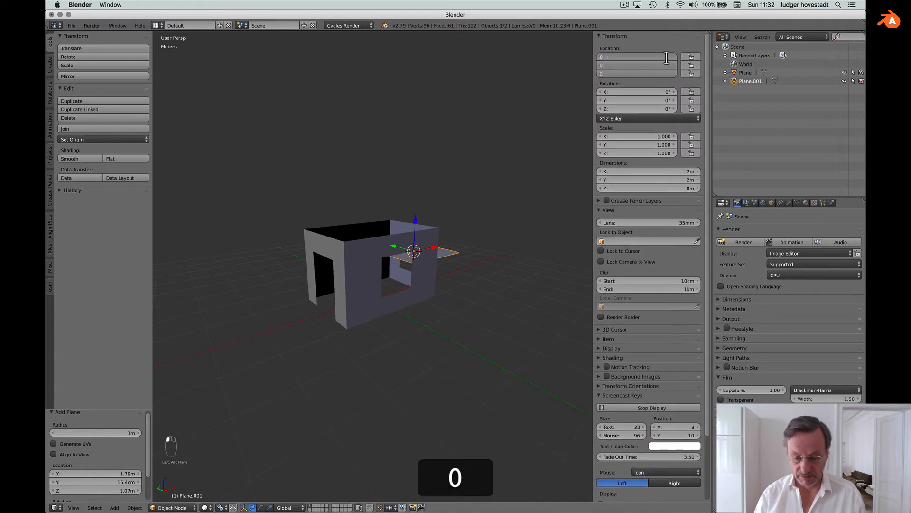
key(s)
text(3)
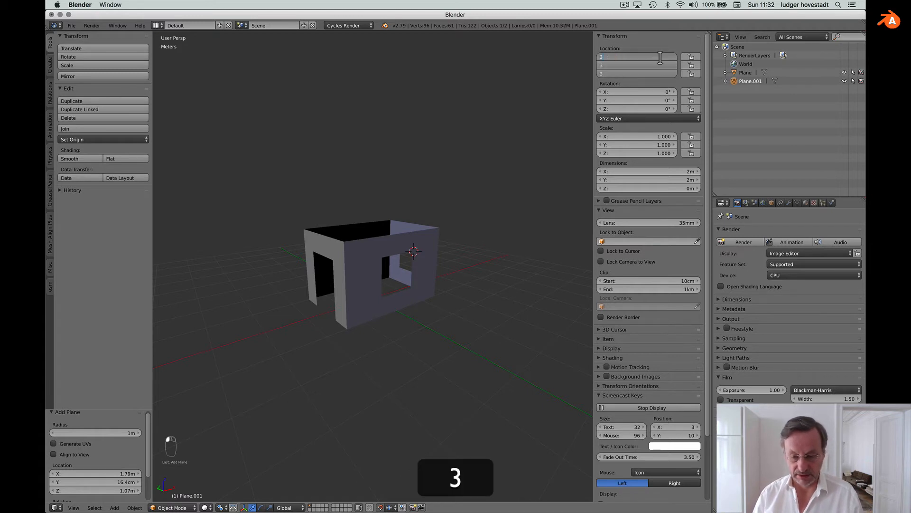
key(Return)
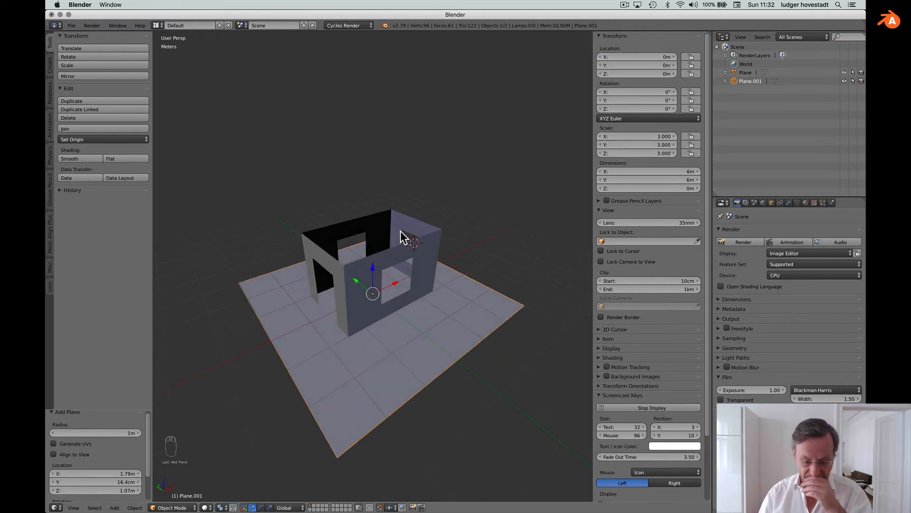
click(806, 202)
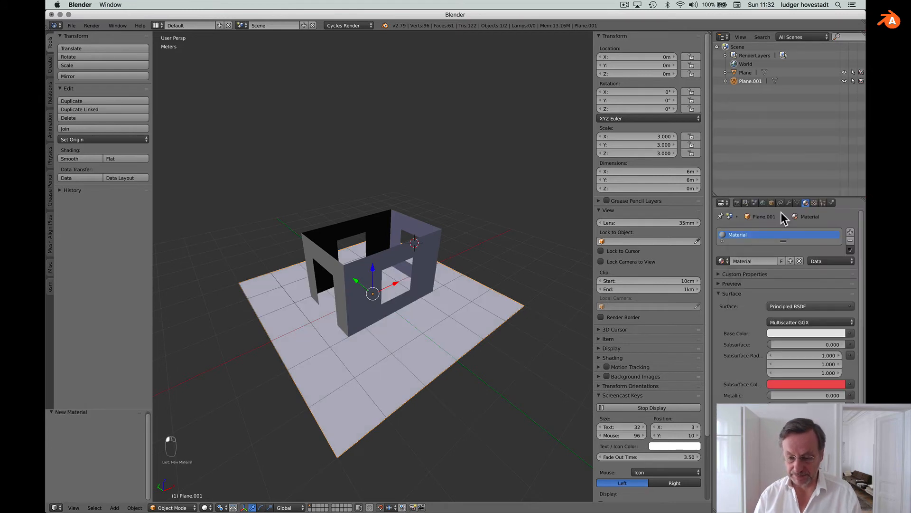
Make the ground material black and preview it with material viewport shading.
click(807, 334)
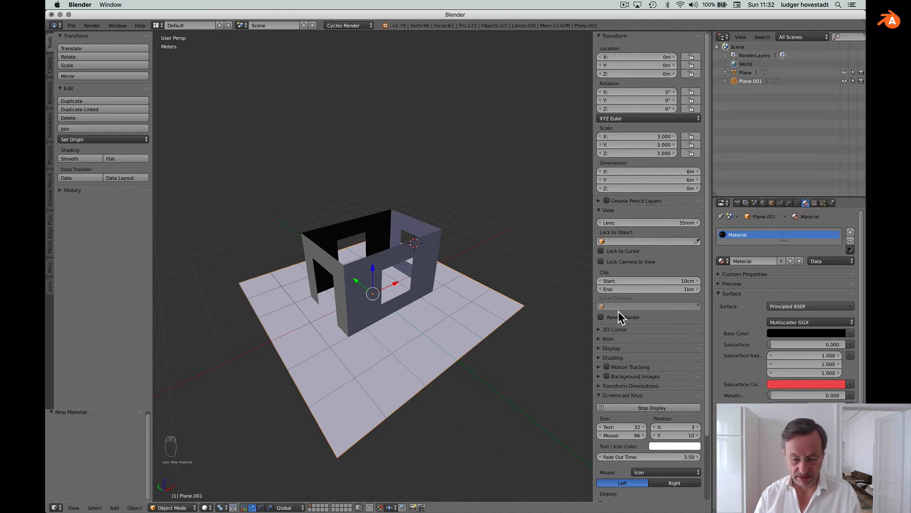
click(207, 507)
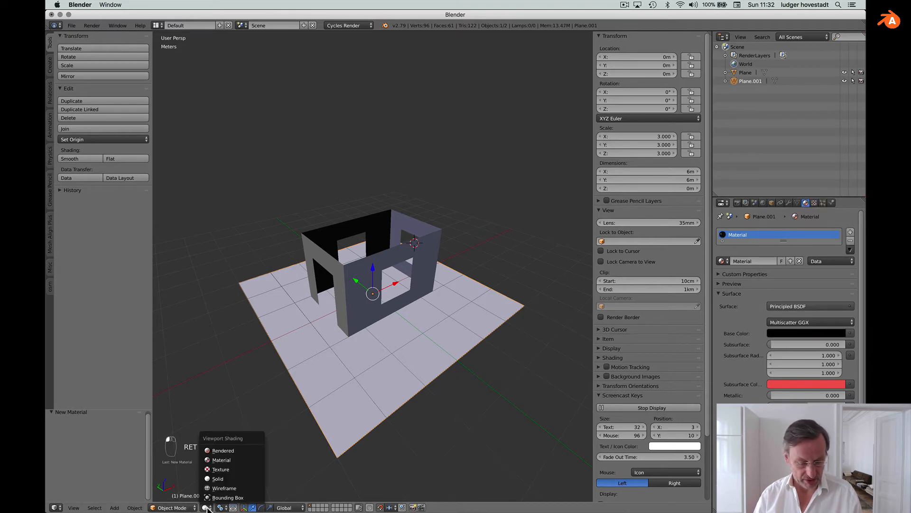
click(222, 459)
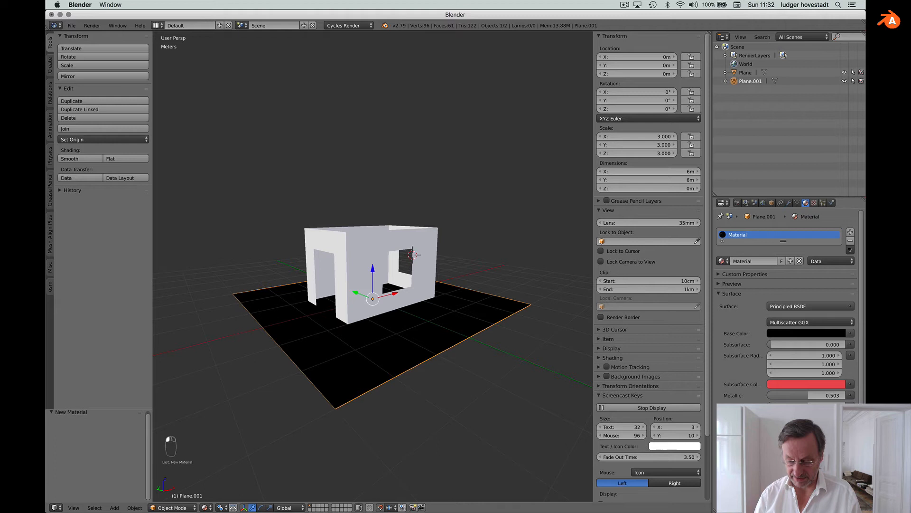
Give the room a new 'white paper' material using the Principled BSDF shader.
key(cmd)
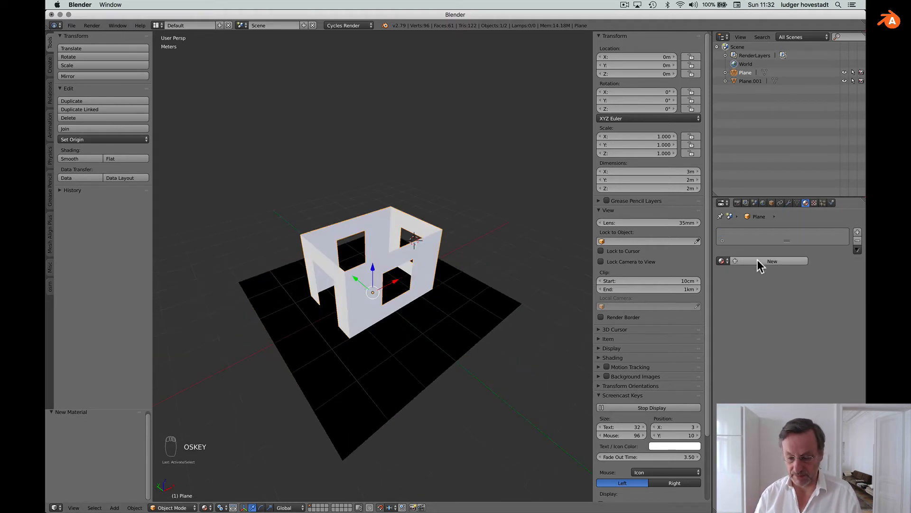
click(772, 261)
text(white paper)
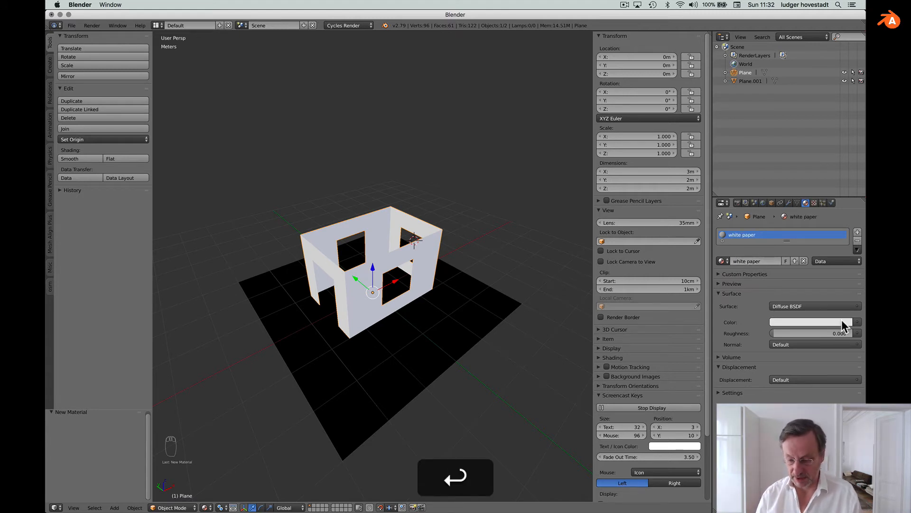
click(813, 306)
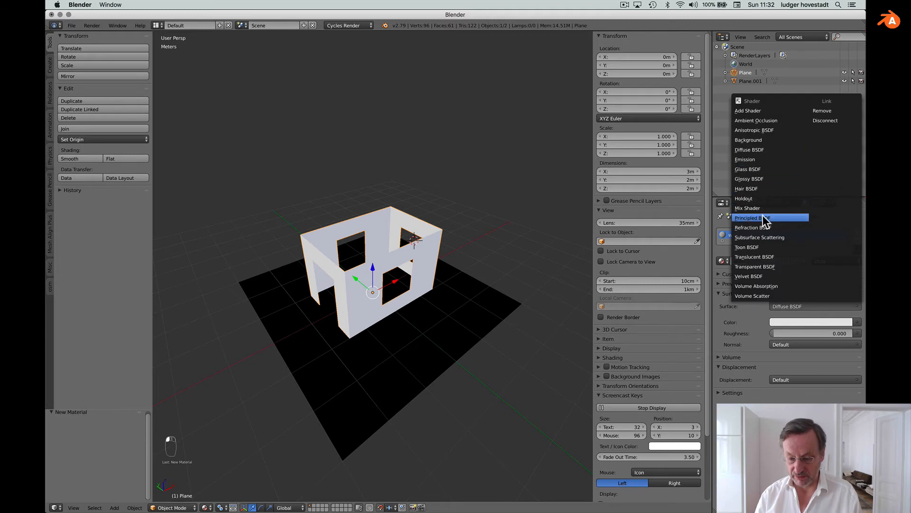
click(756, 217)
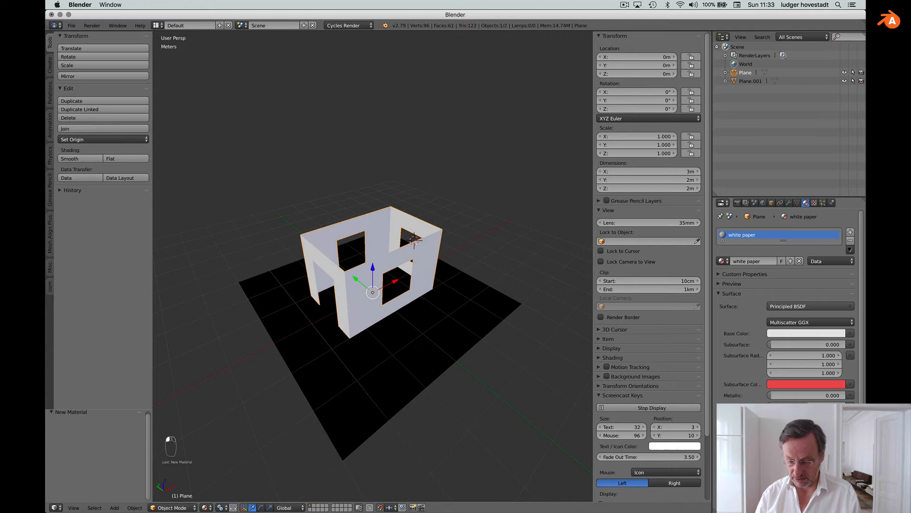
mouse_move(503, 297)
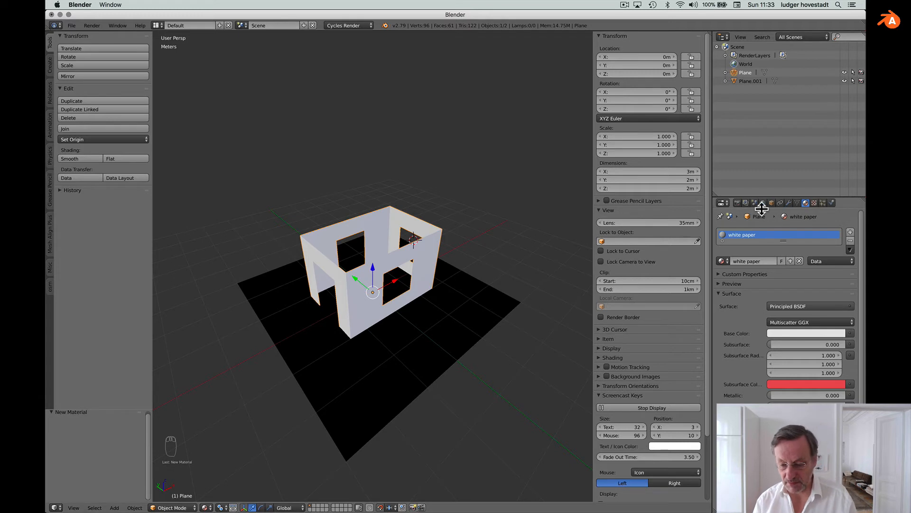
Open World properties and turn the lower screen area into a World node editor.
click(763, 202)
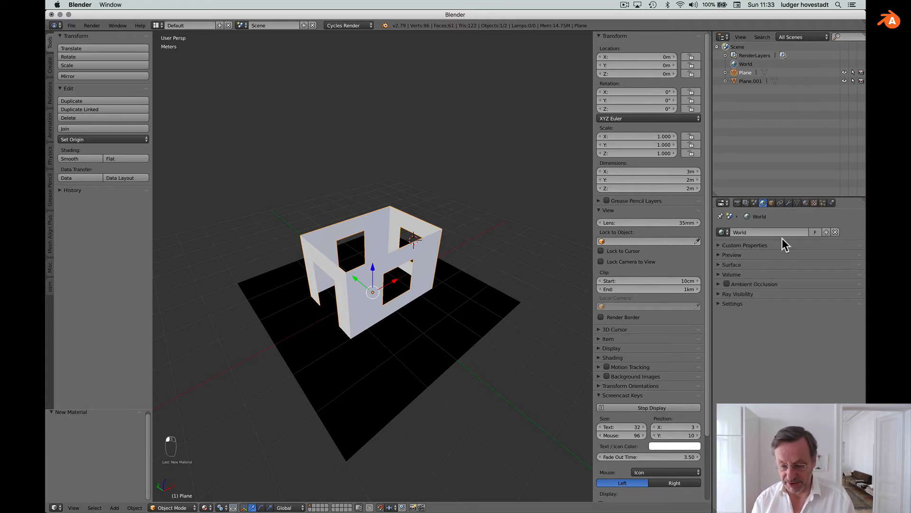
mouse_move(723, 269)
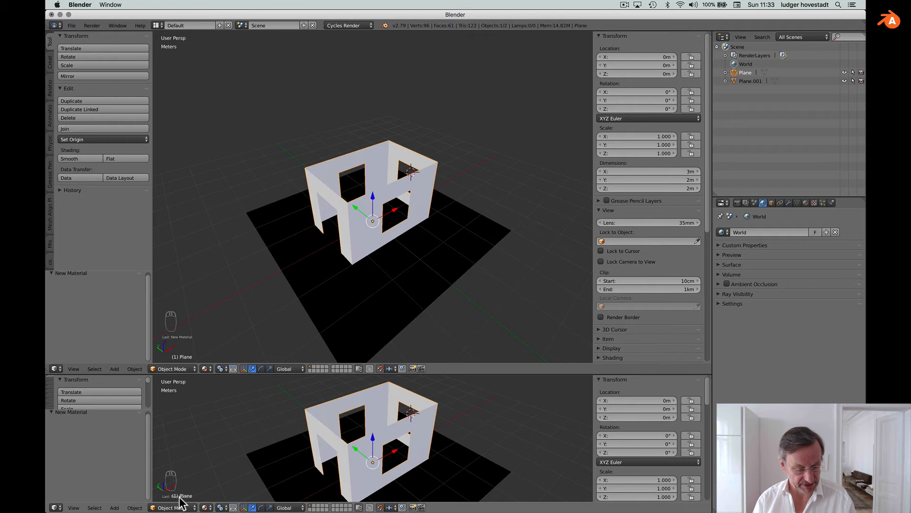
mouse_move(169, 507)
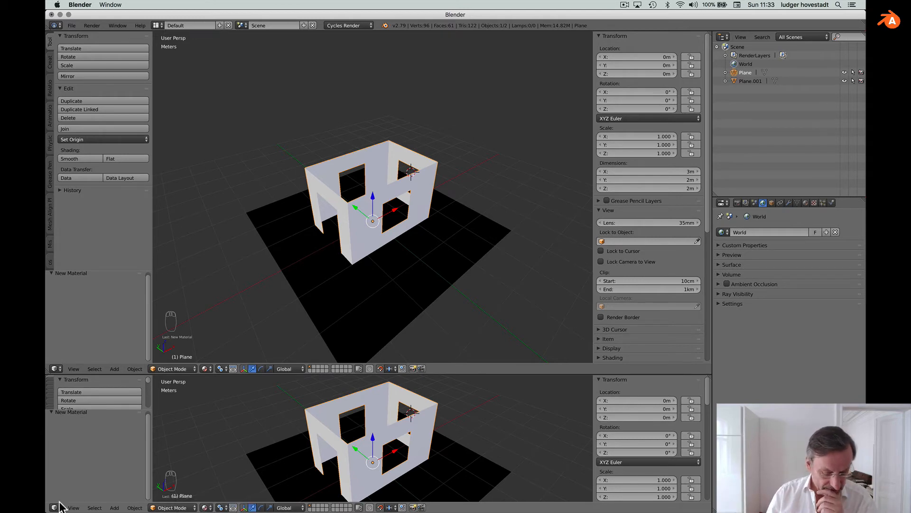
click(56, 507)
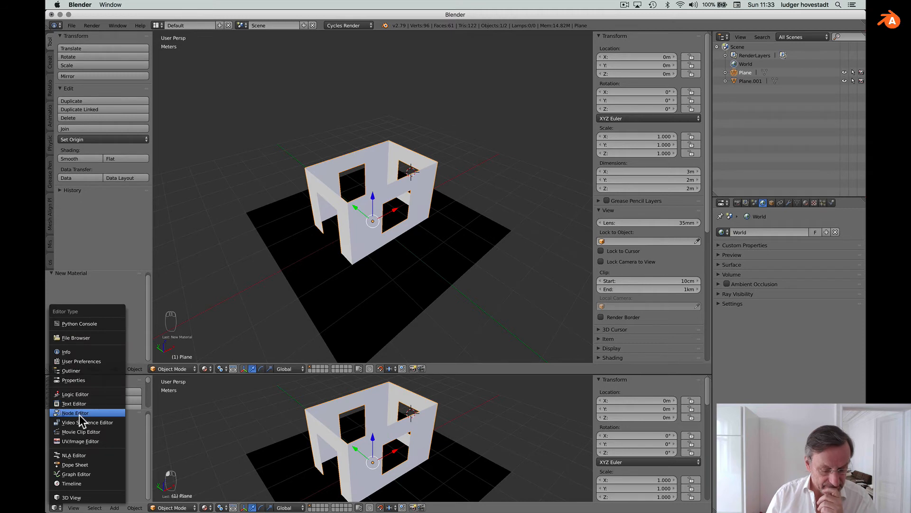
click(75, 412)
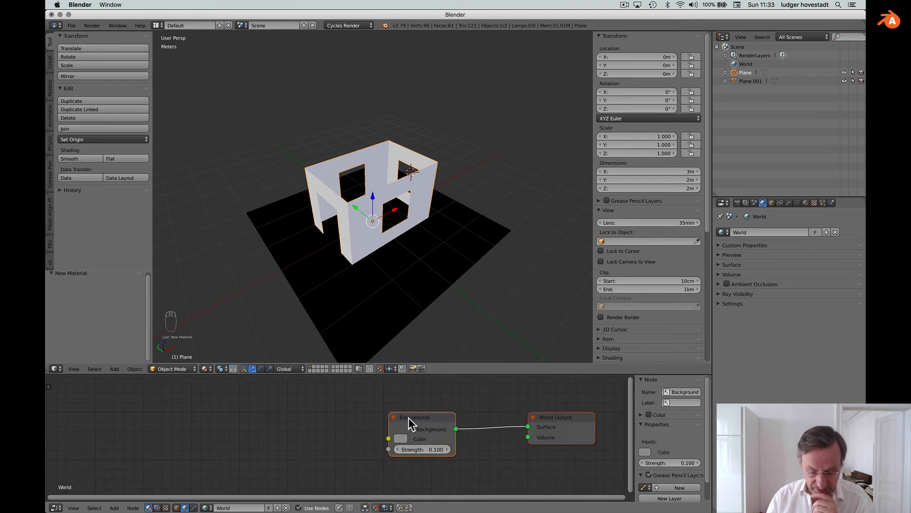
mouse_move(401, 438)
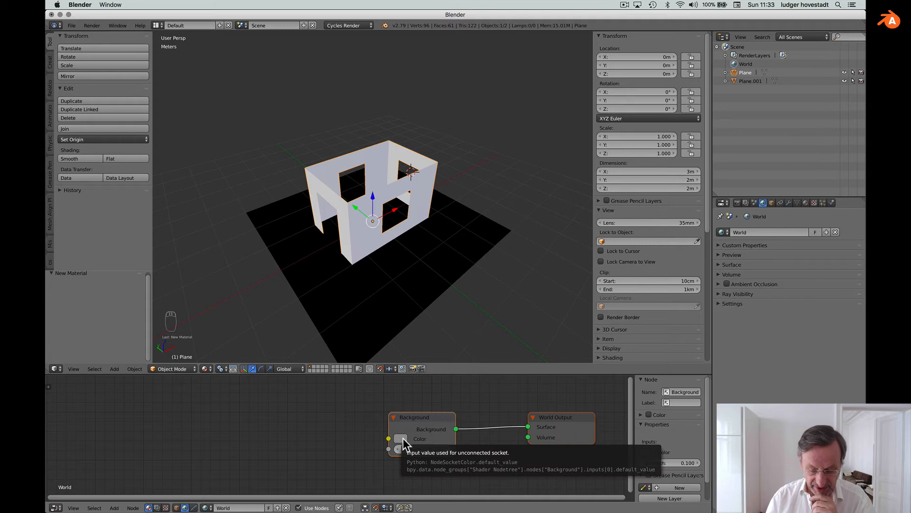
mouse_move(253, 388)
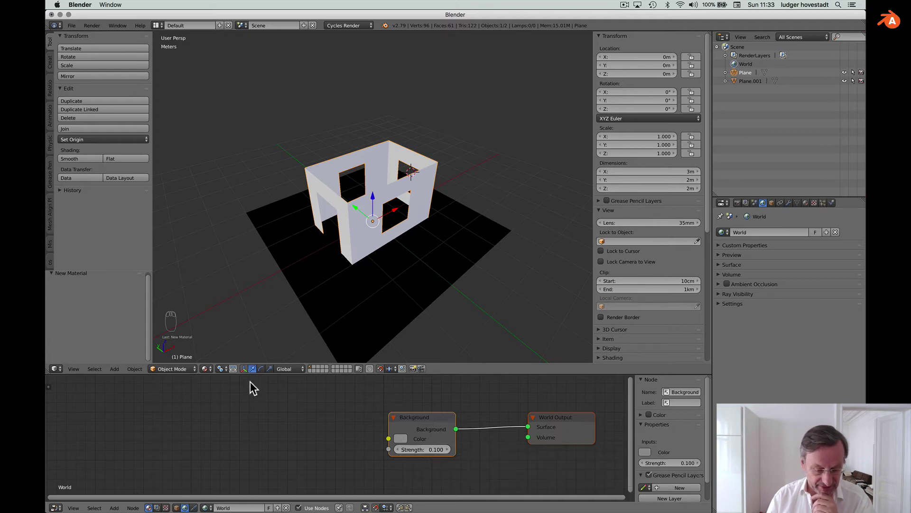
Switch the viewport to Rendered shading and add an Environment Texture node to the world.
click(251, 368)
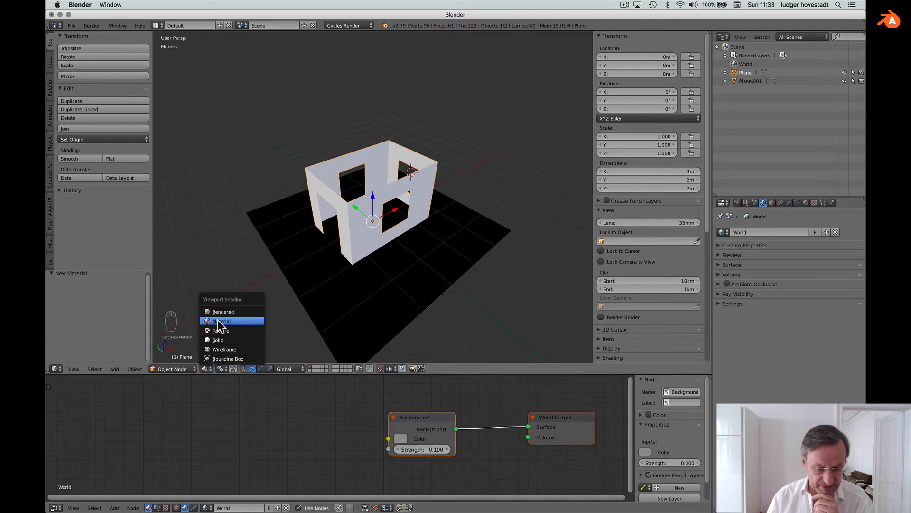
click(223, 311)
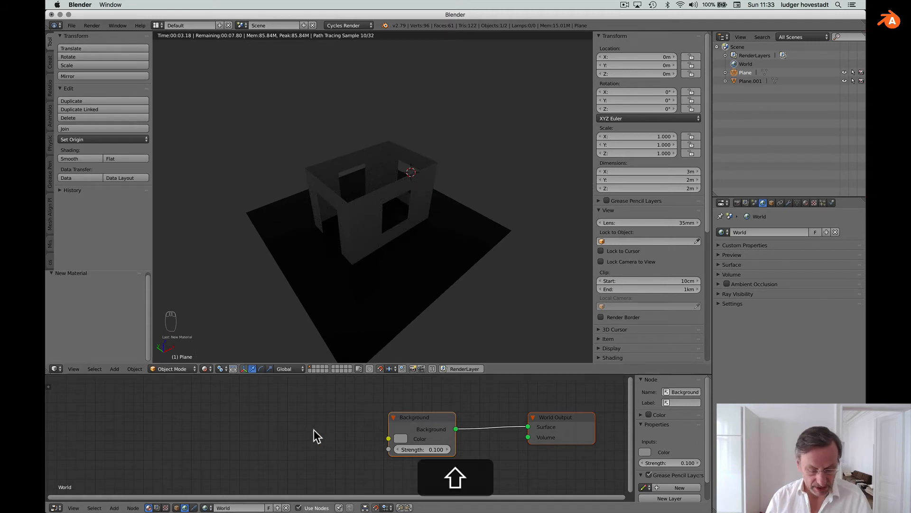
key(shift+a)
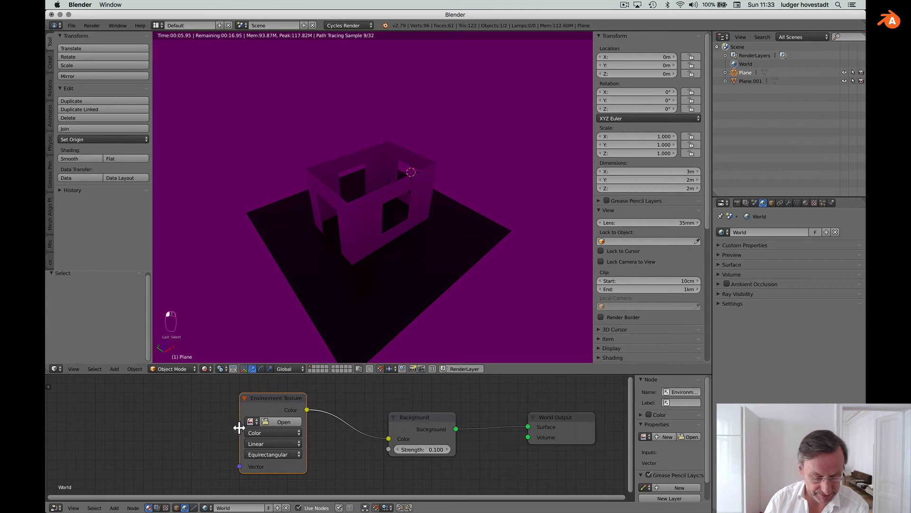
Load the fin4_Ref.exr industrial hall image into the Environment Texture node.
click(283, 422)
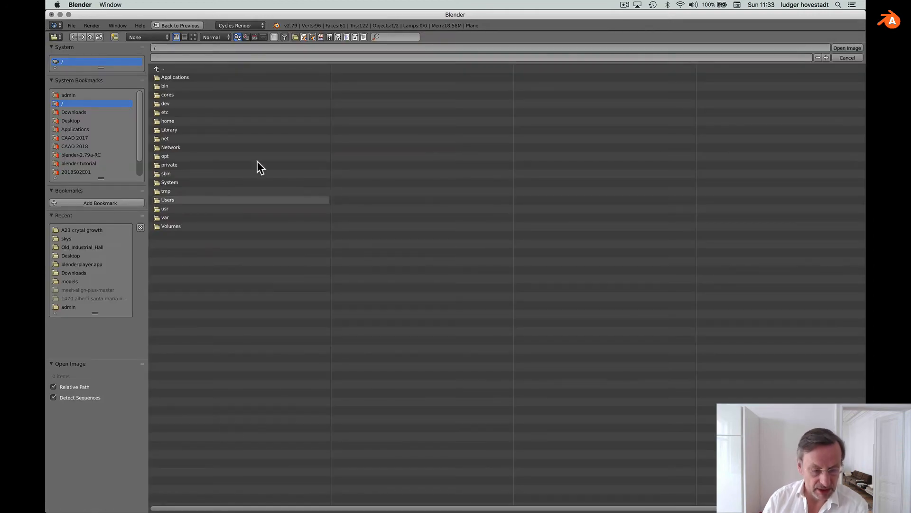
click(67, 239)
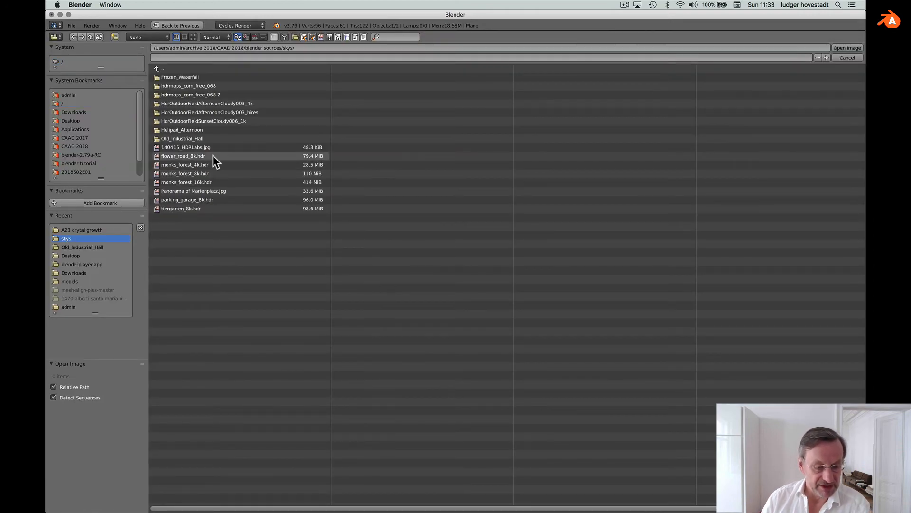
double_click(182, 138)
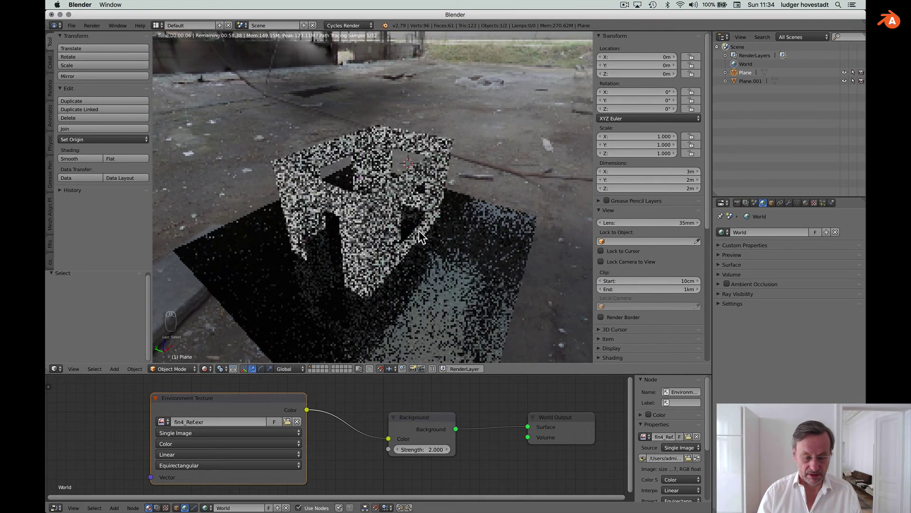
Add a camera and align it to the current view of the room.
key(shift+a)
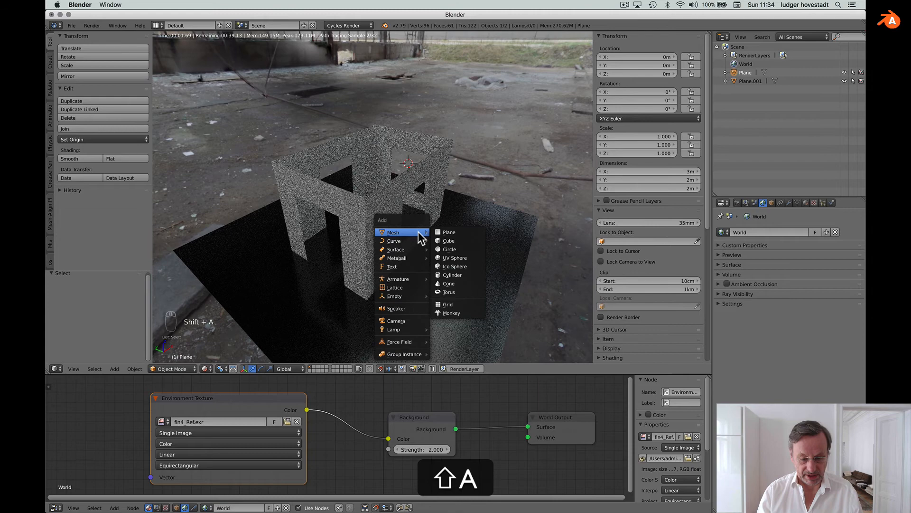
click(396, 320)
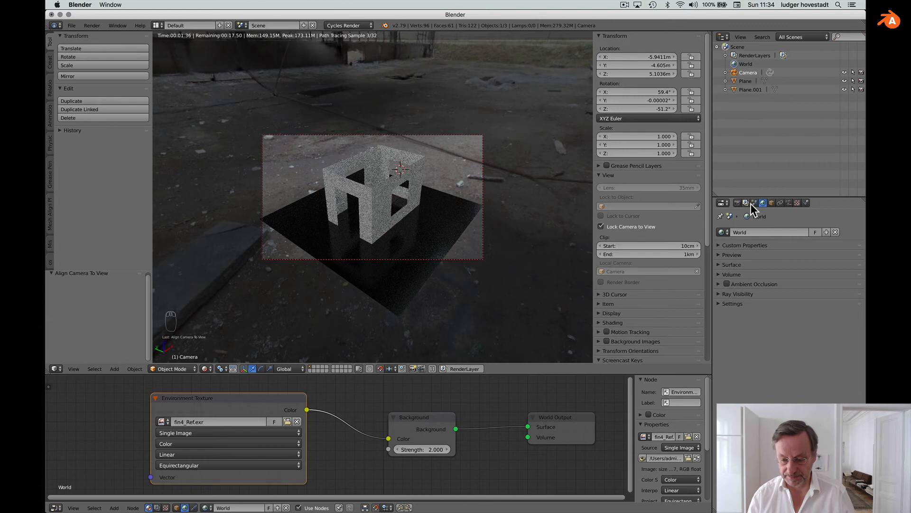
Make the film background transparent, raise environment strength to 3.0, and raise the camera view.
click(745, 202)
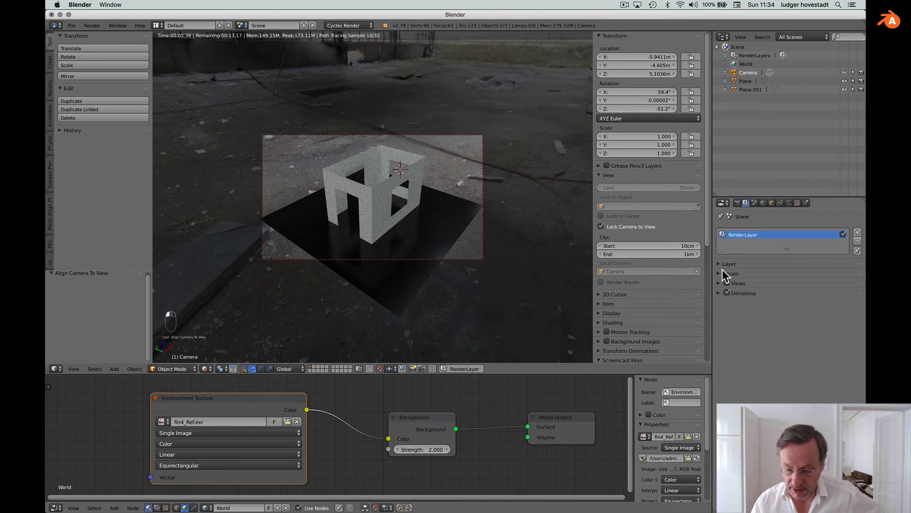
click(723, 202)
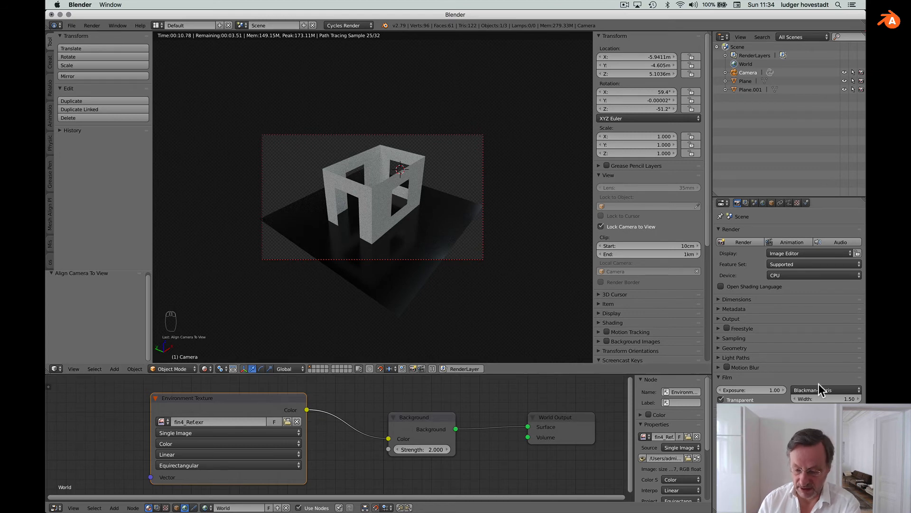
click(421, 449)
text(3)
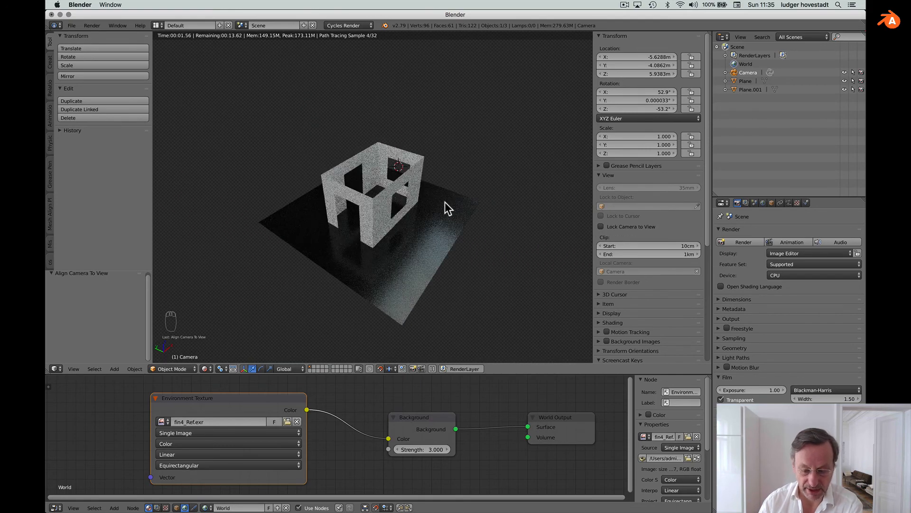
Render the camera view of the box room as an image.
key(numpad_0)
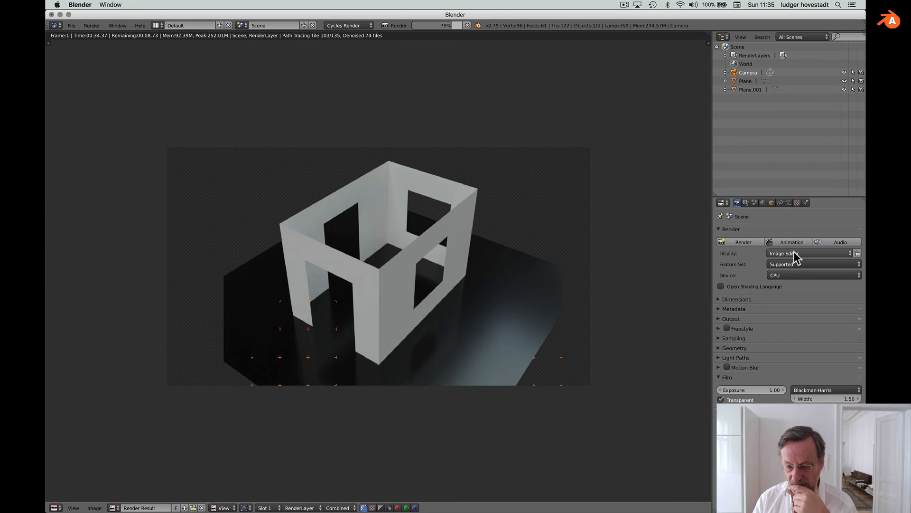
Set Color Management to Medium Low Contrast, exposure 0.657, gamma 1.266, with curves enabled.
click(754, 202)
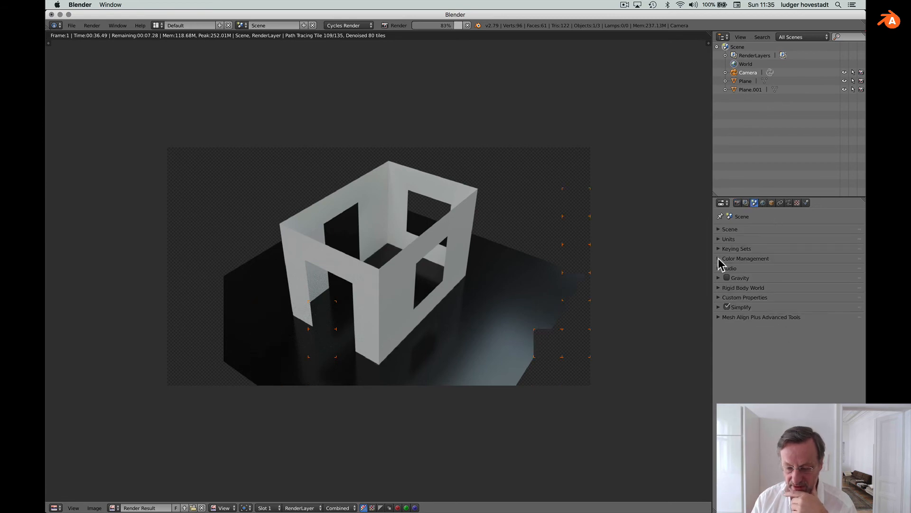
click(745, 258)
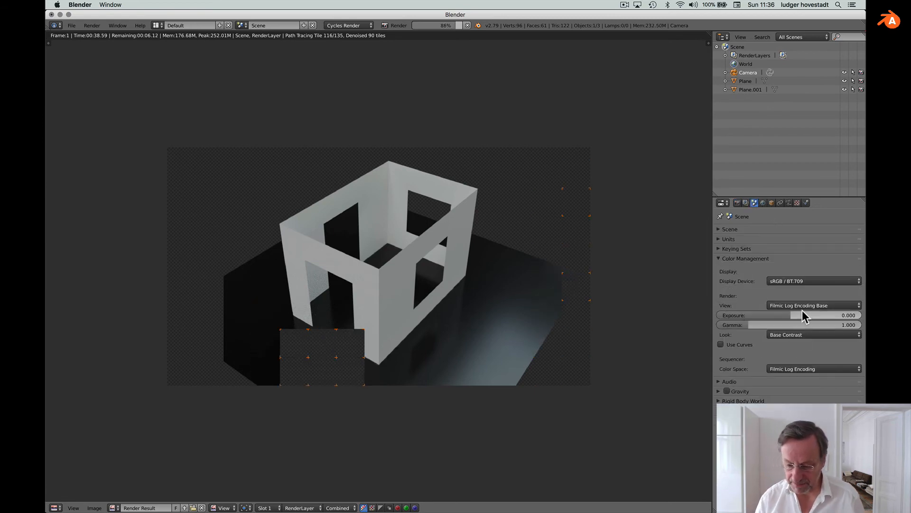
click(814, 334)
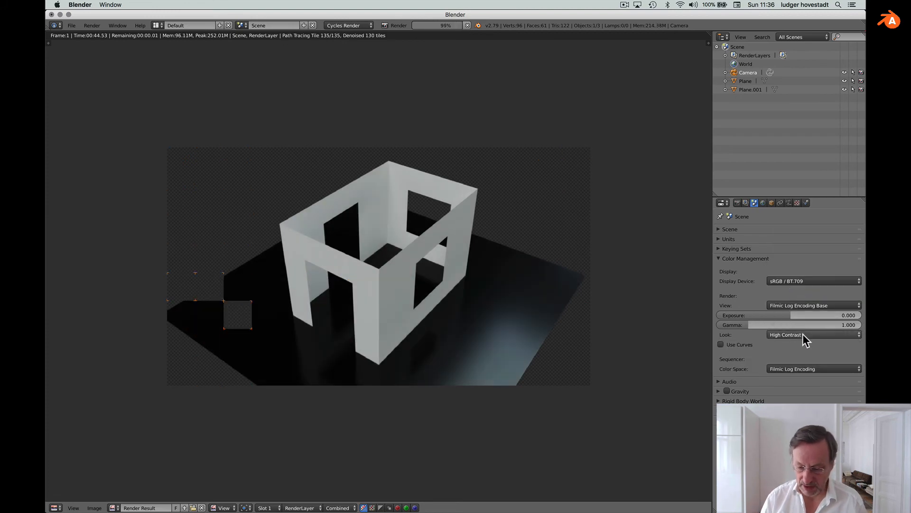
click(812, 335)
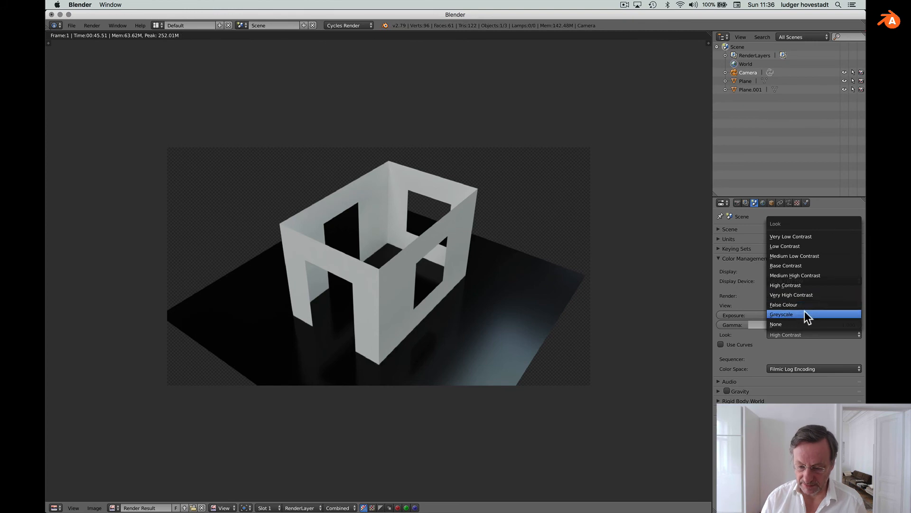
mouse_move(807, 269)
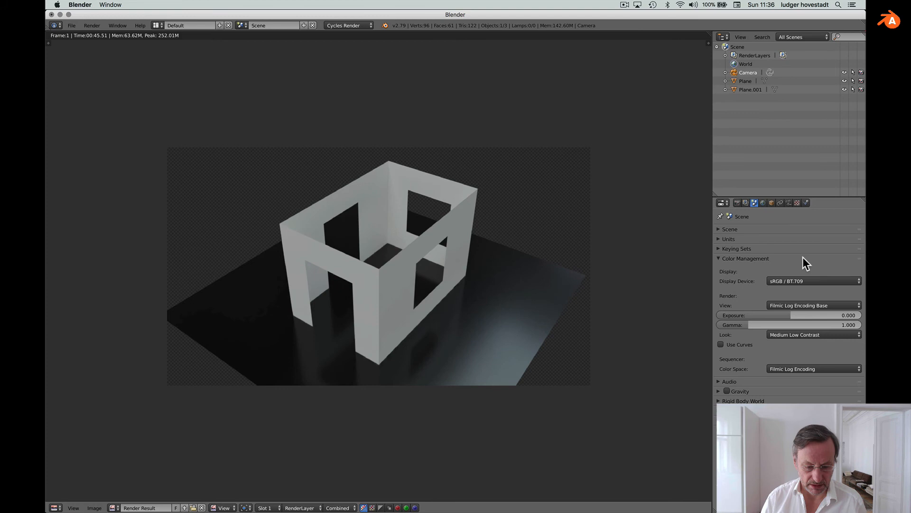
mouse_move(810, 352)
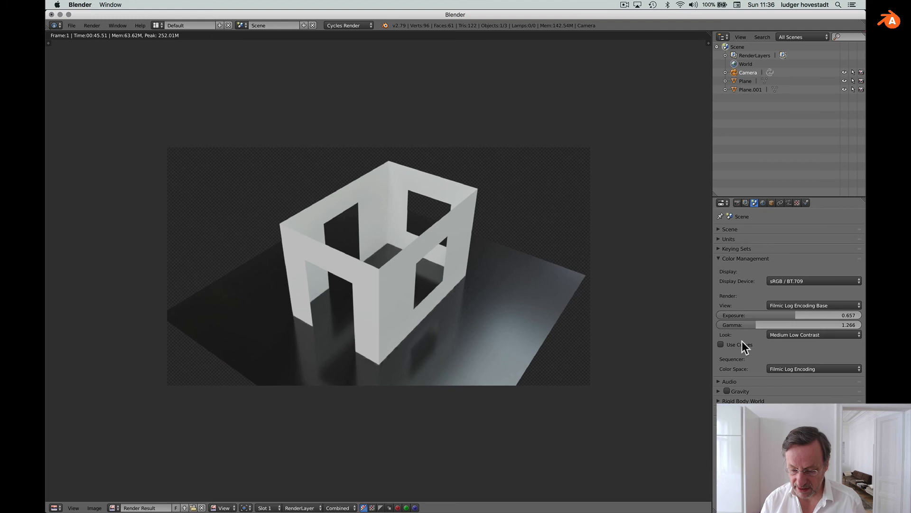
click(720, 344)
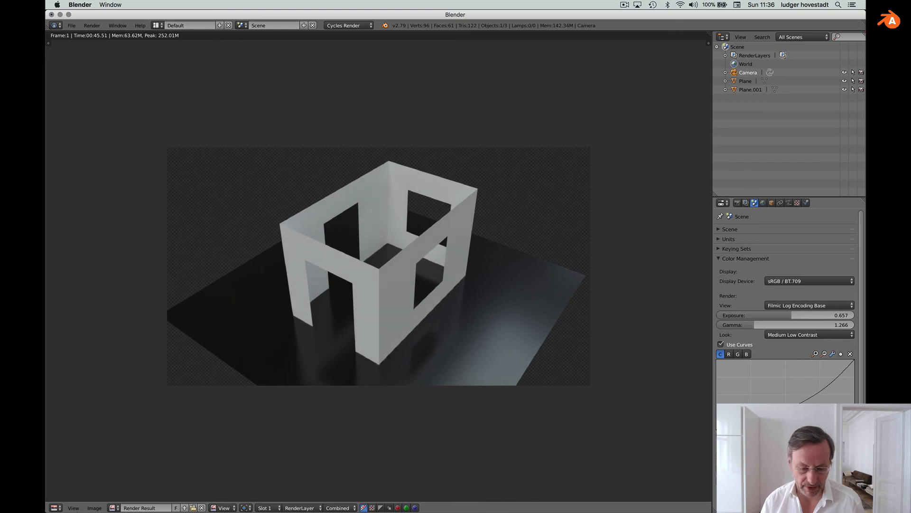
mouse_move(614, 314)
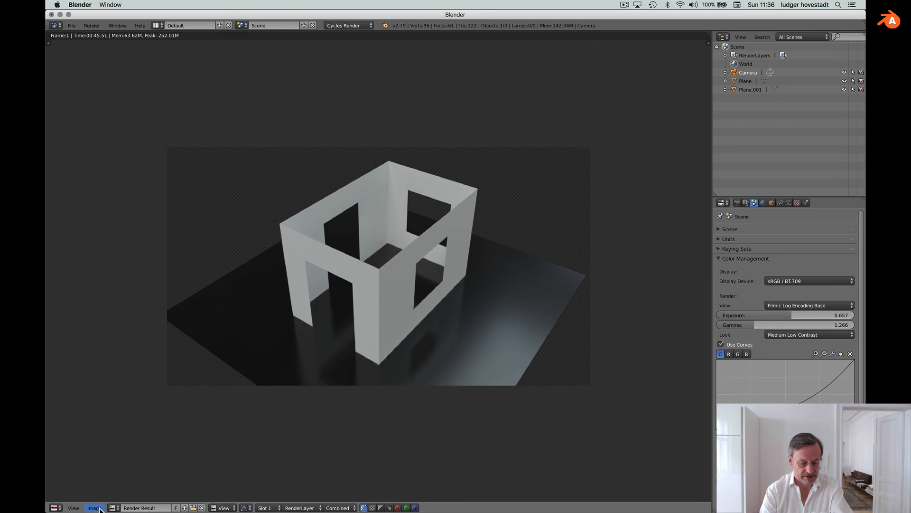
Collapse Color Management and set the Output file format to JPEG at 90% quality.
click(94, 508)
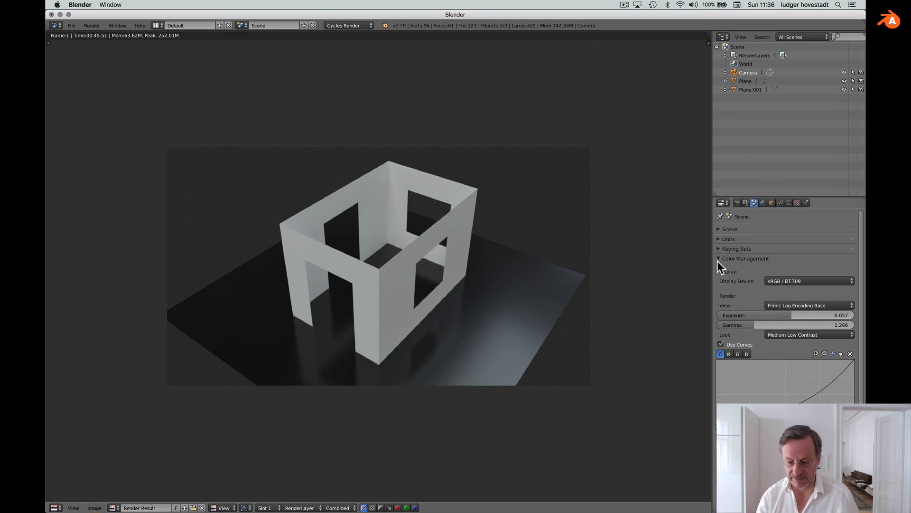
click(746, 258)
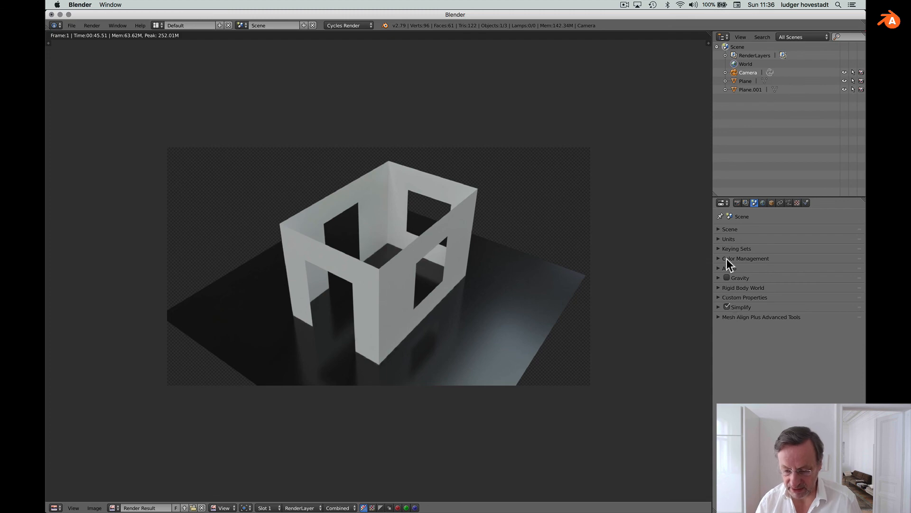
click(737, 202)
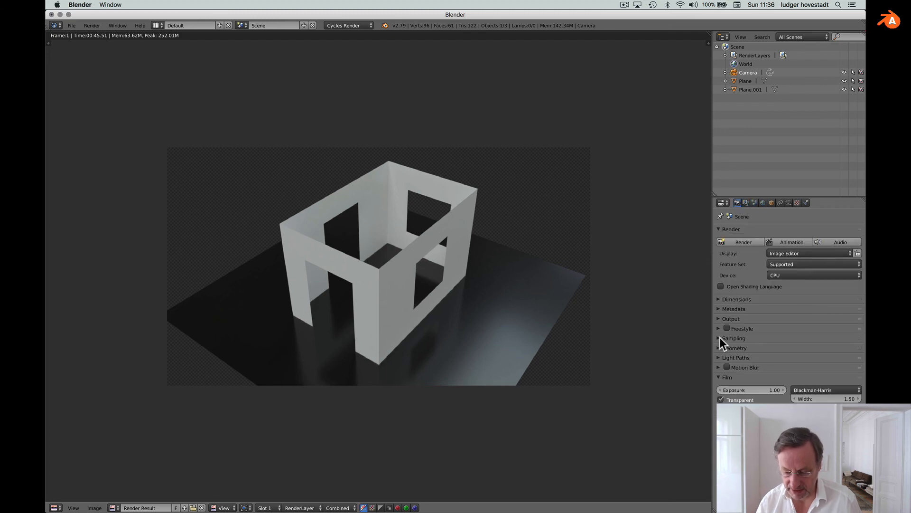
click(731, 319)
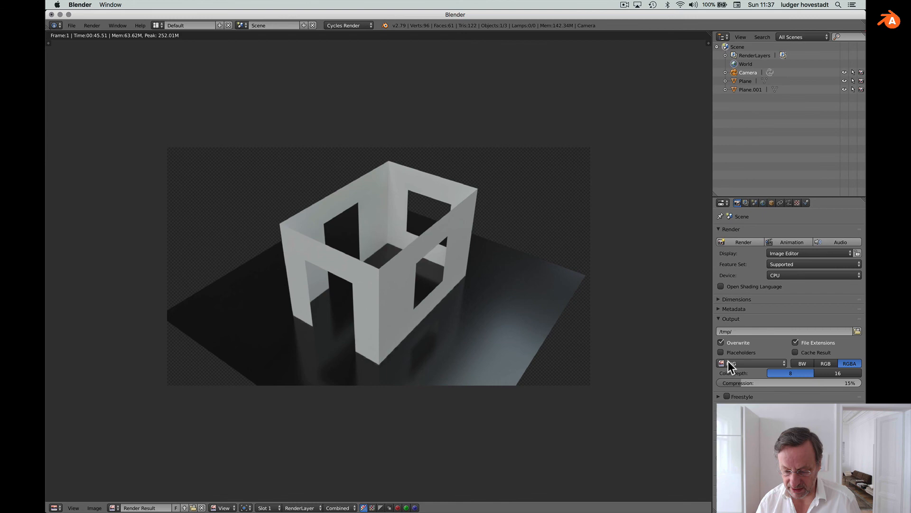
click(750, 363)
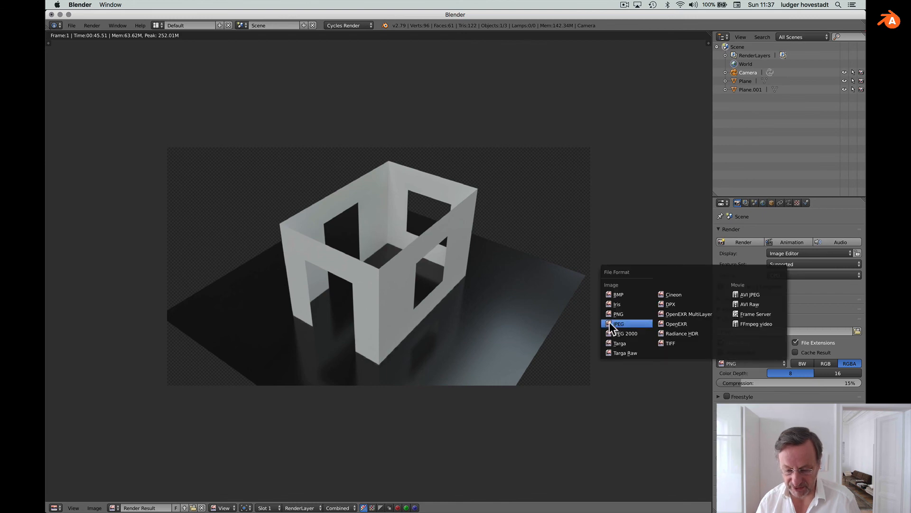
click(619, 324)
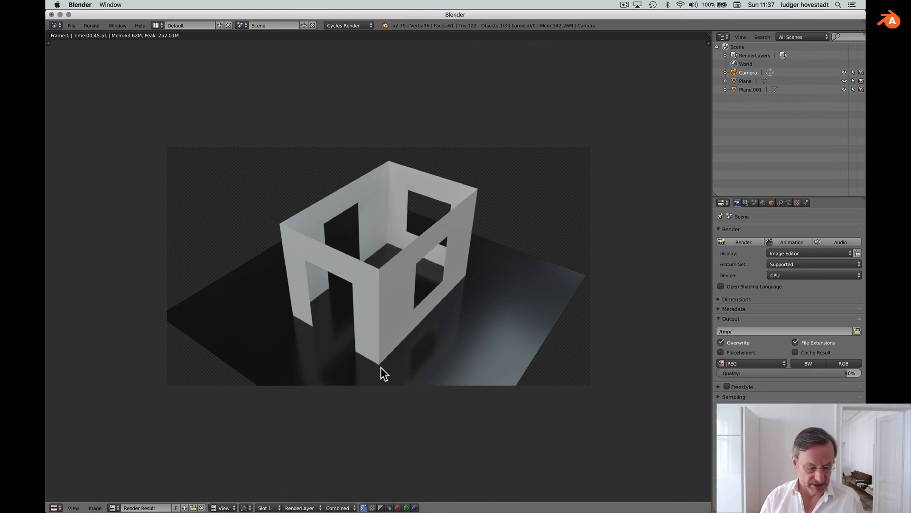
mouse_move(99, 501)
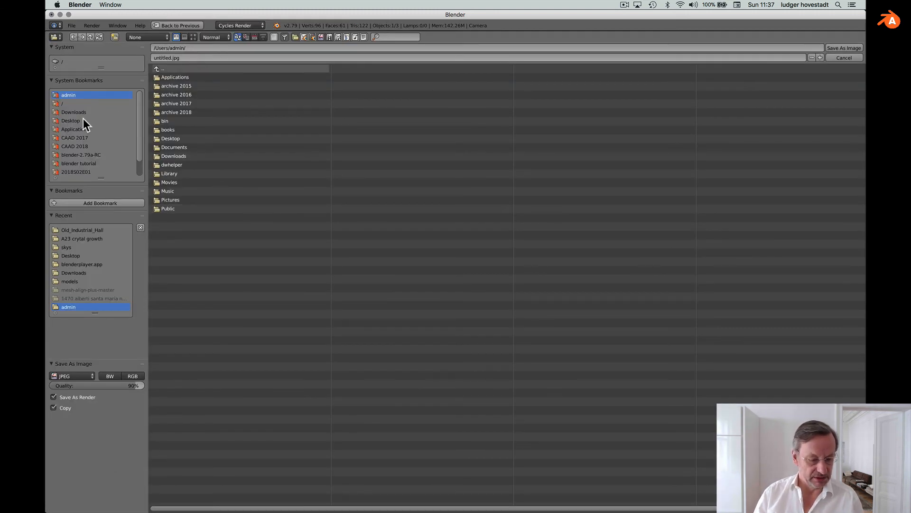
Save the render to the Desktop as paperCut.jpg.
click(70, 120)
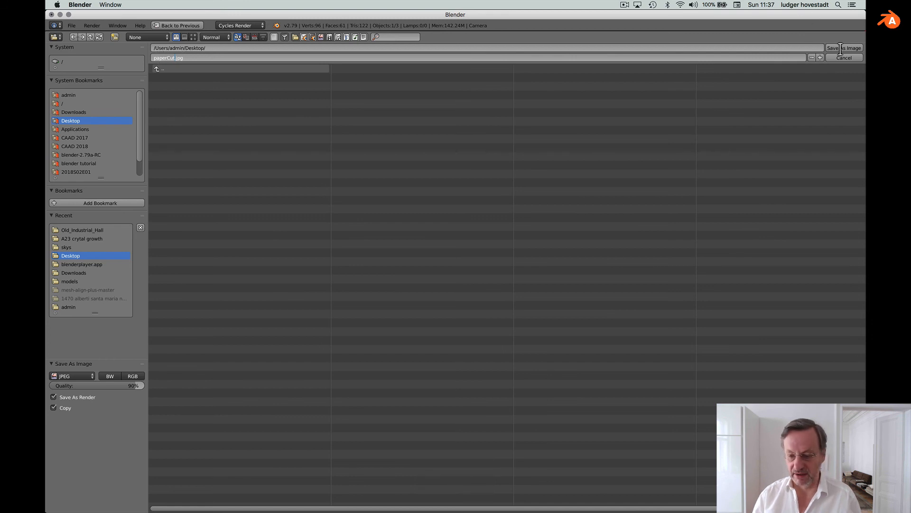
click(844, 57)
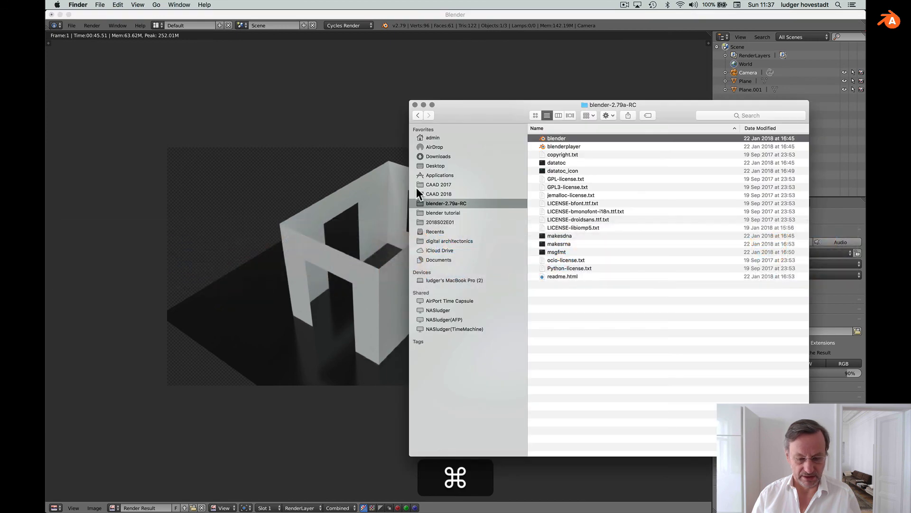
Open paperCut.jpg from the Desktop folder in Finder to preview the render.
click(435, 165)
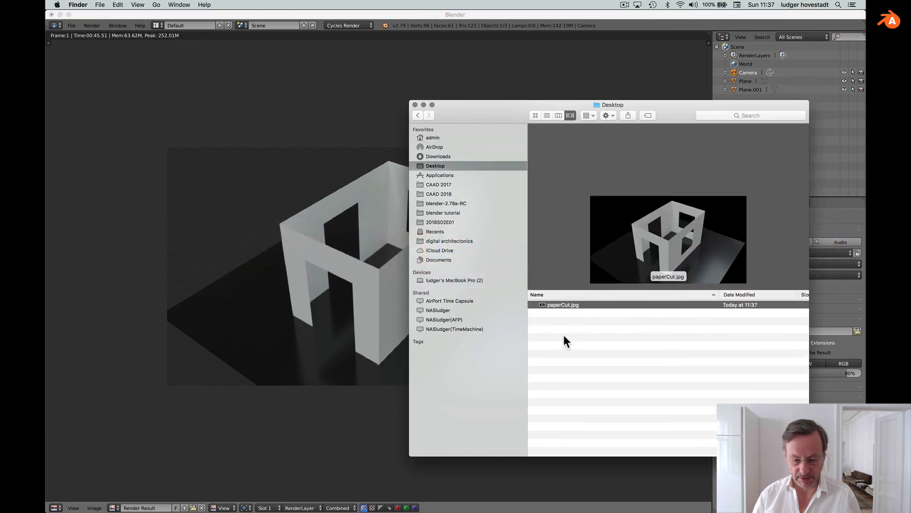
double_click(562, 305)
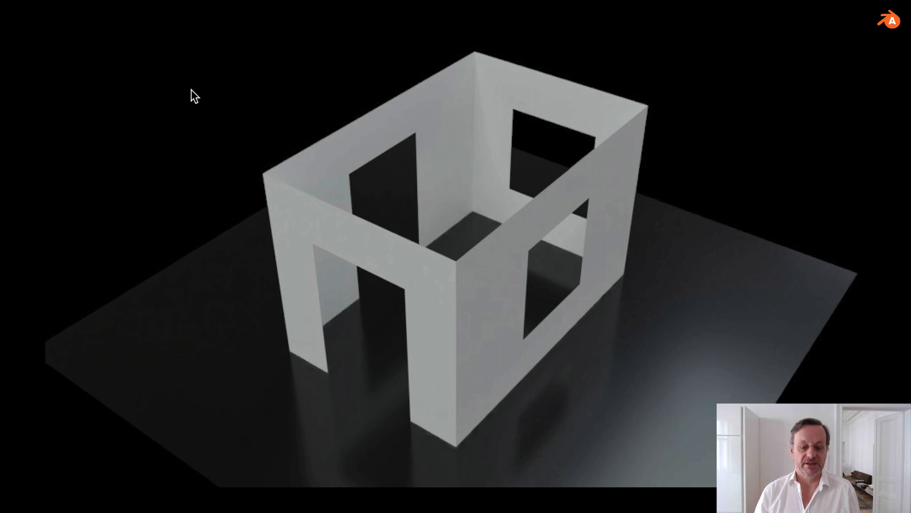
key(shift+cmd)
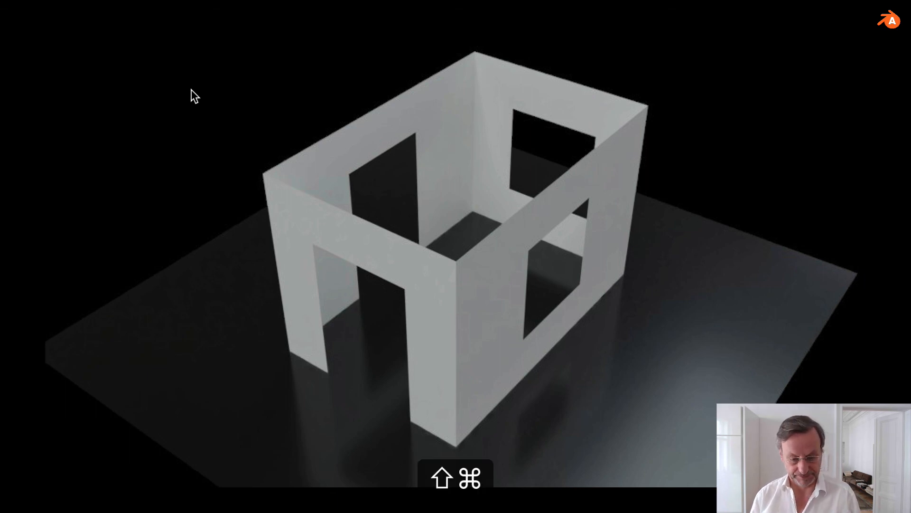